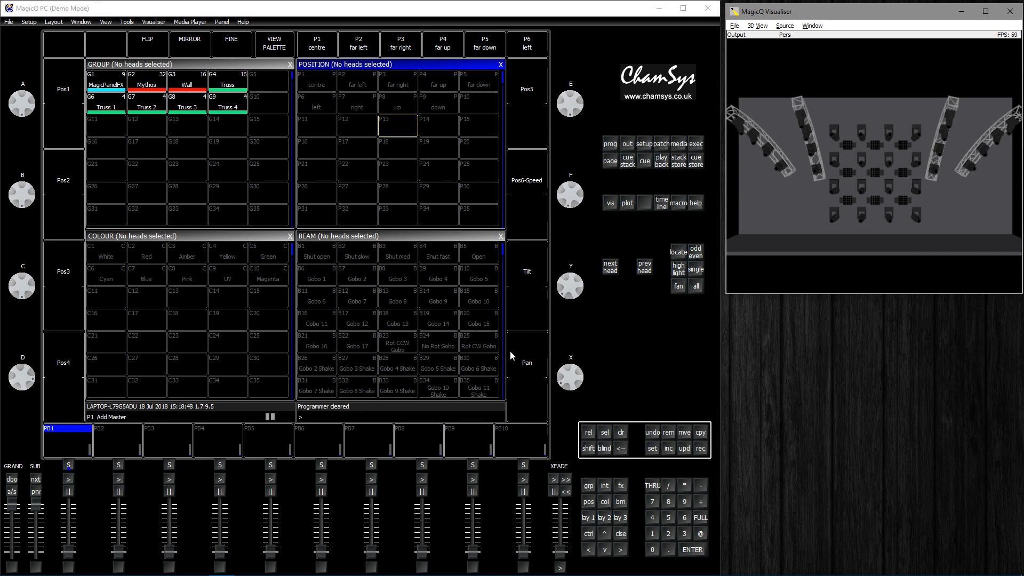
Step: Select the G3 Wall Mythos group and apply position palette P9 'down'
click(186, 84)
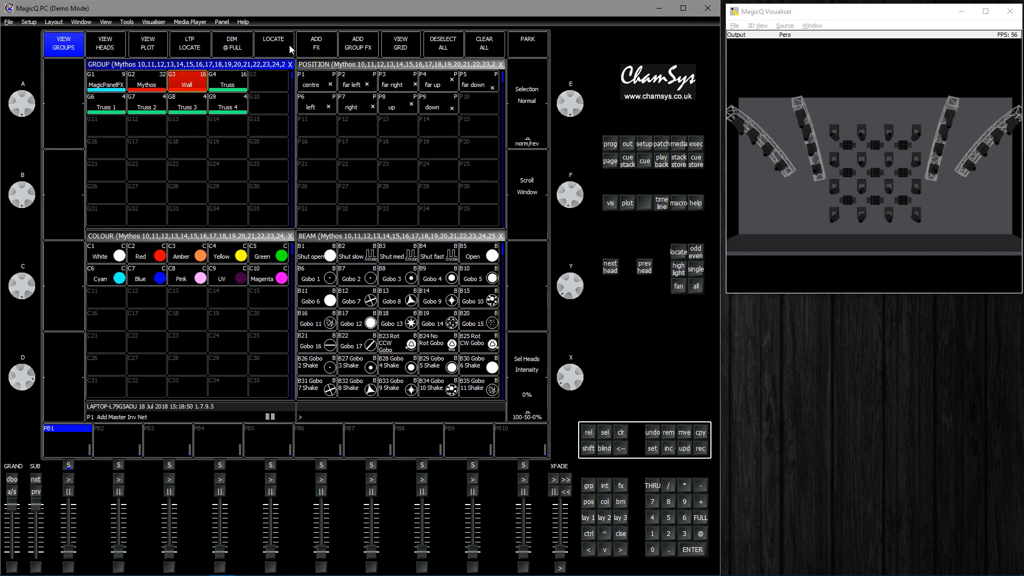
click(431, 107)
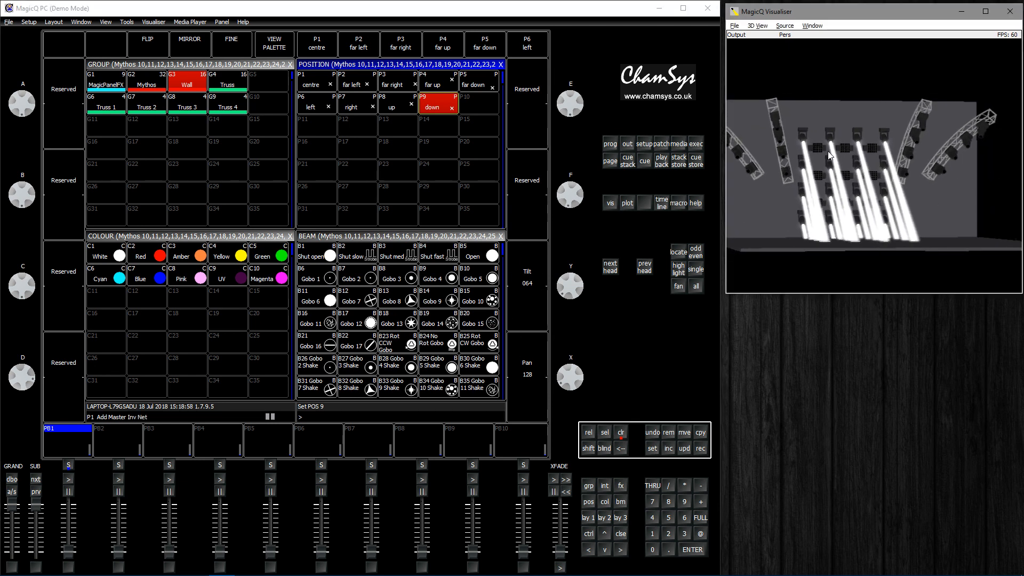
Step: Open the Mythos head file in the Head Editor and edit its pan range parameter
click(643, 143)
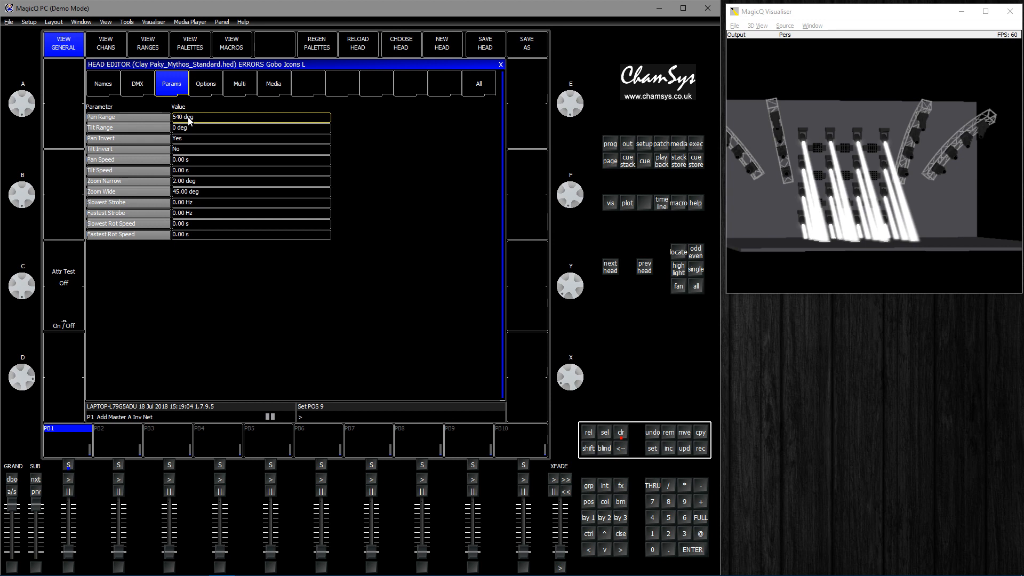
click(251, 127)
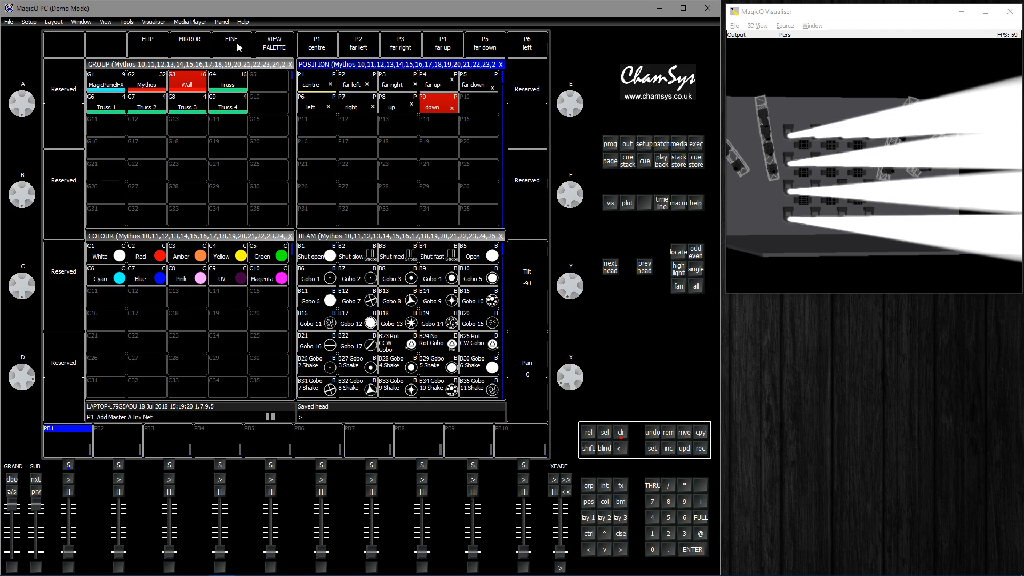
Step: Enable FINE, record the current position as palette '90', then recall 'down'
click(147, 44)
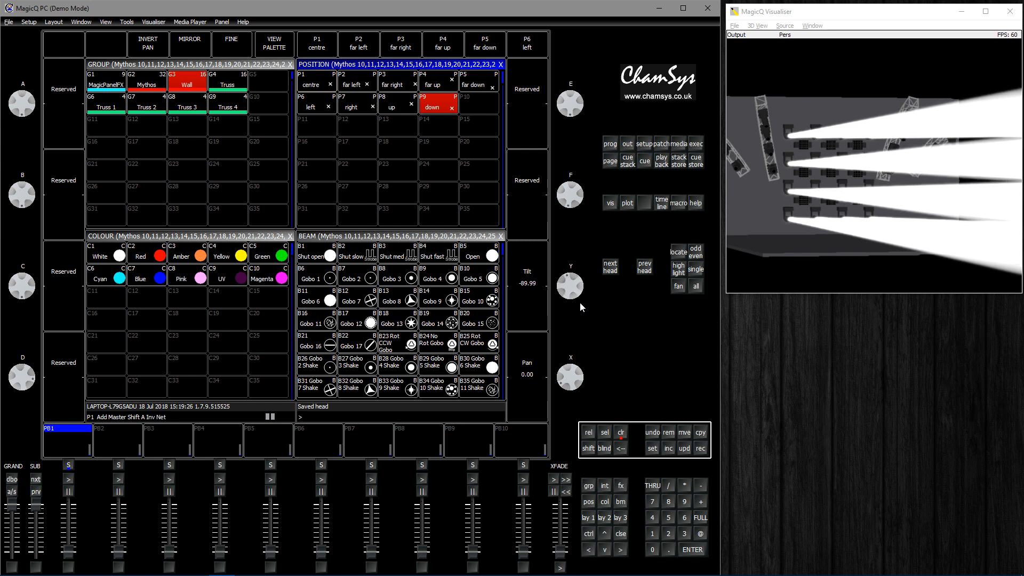
click(699, 448)
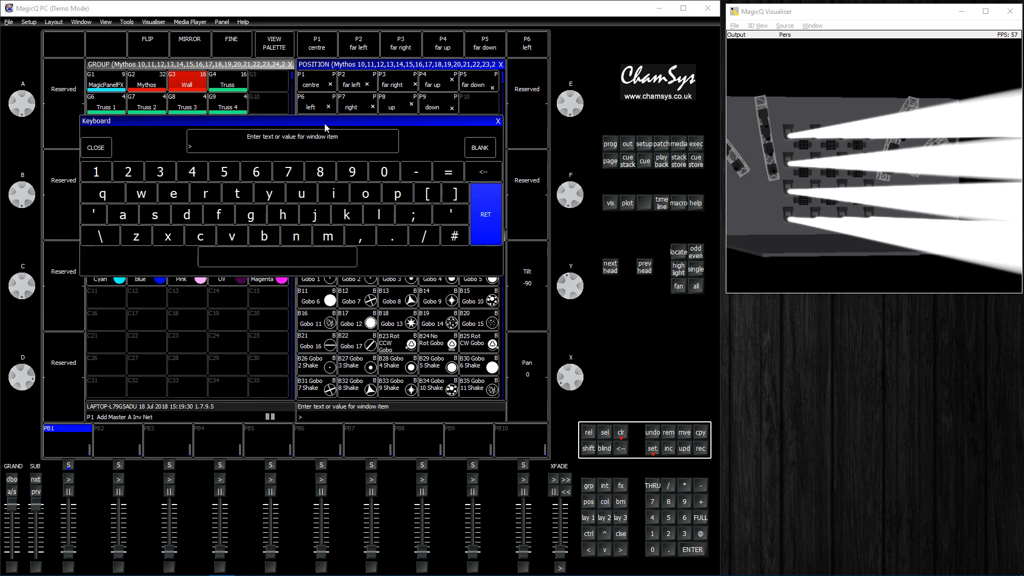
click(485, 215)
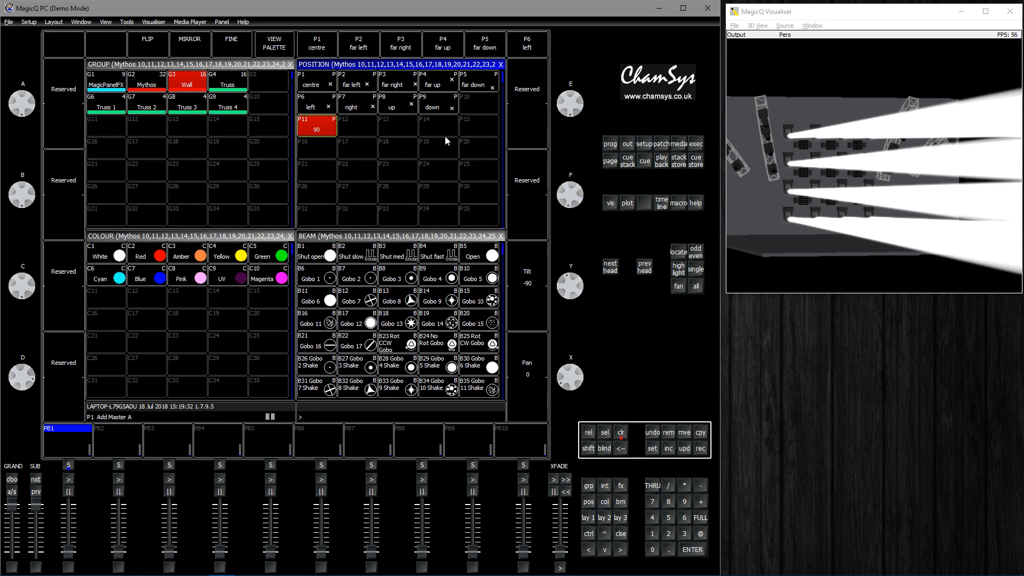
click(437, 104)
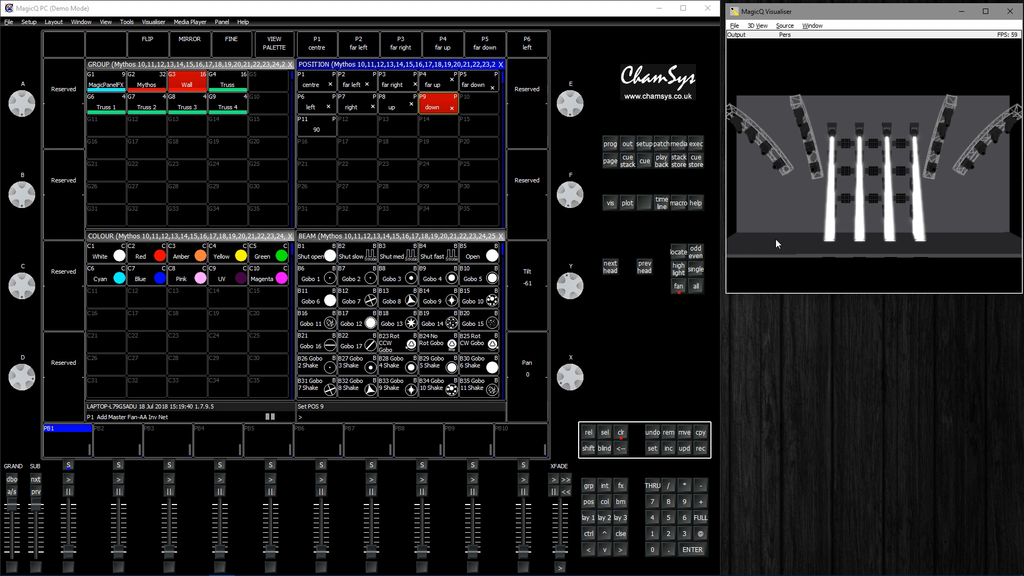
mouse_move(876, 95)
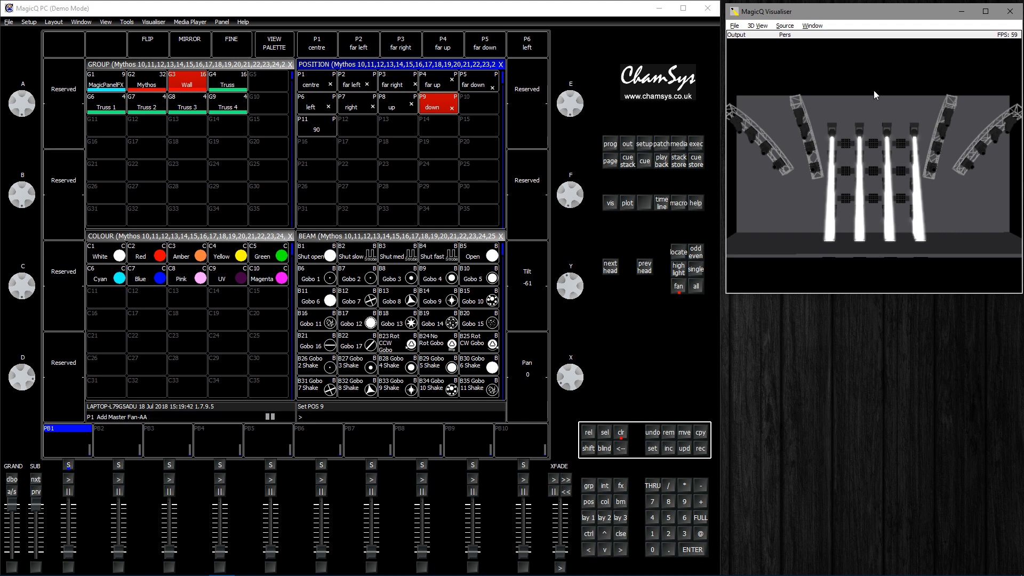
Step: Fan the heads' pan in N Parts mode and record it as palette 'Spread'
click(570, 377)
text(4)
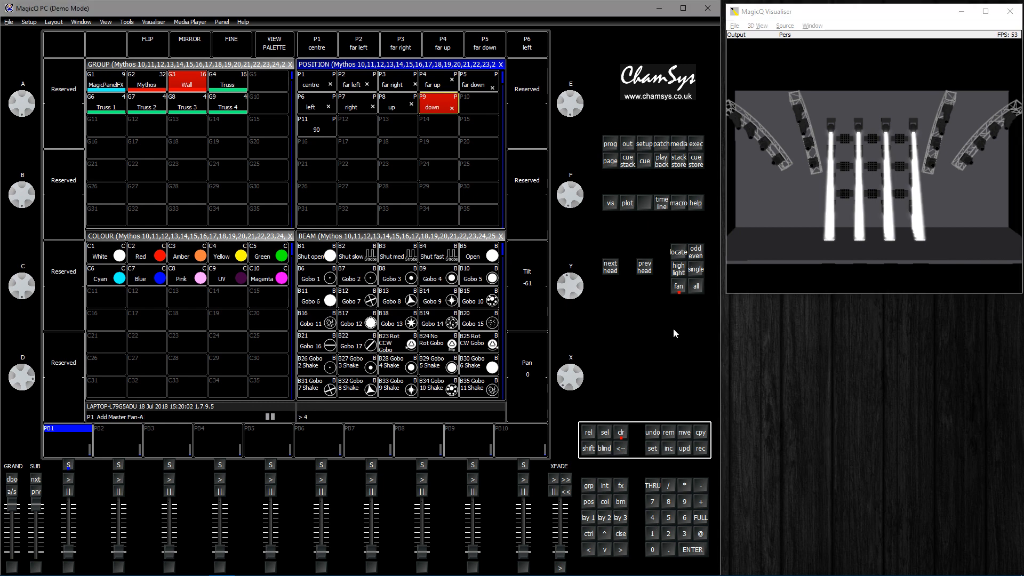
click(678, 286)
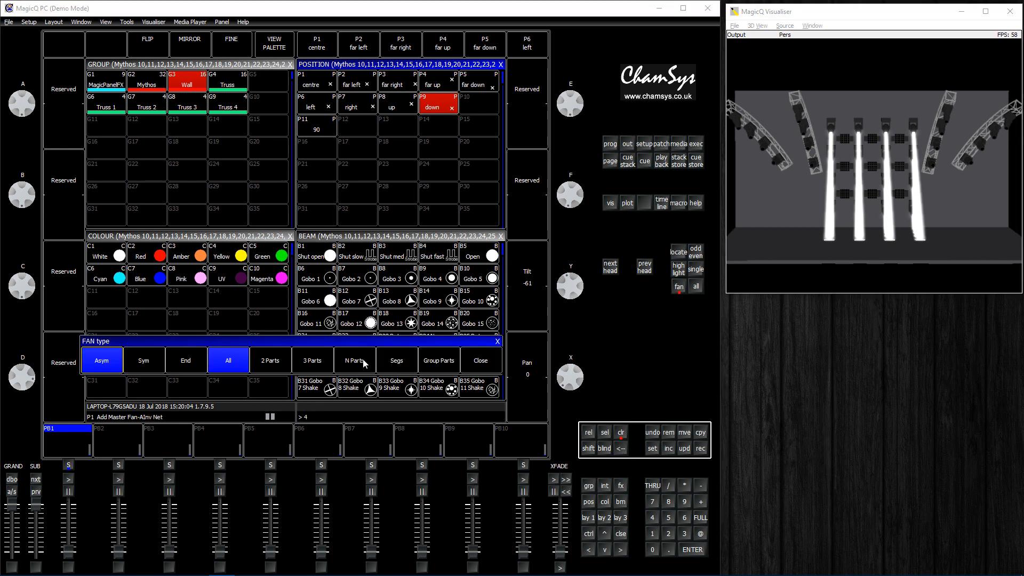
click(355, 360)
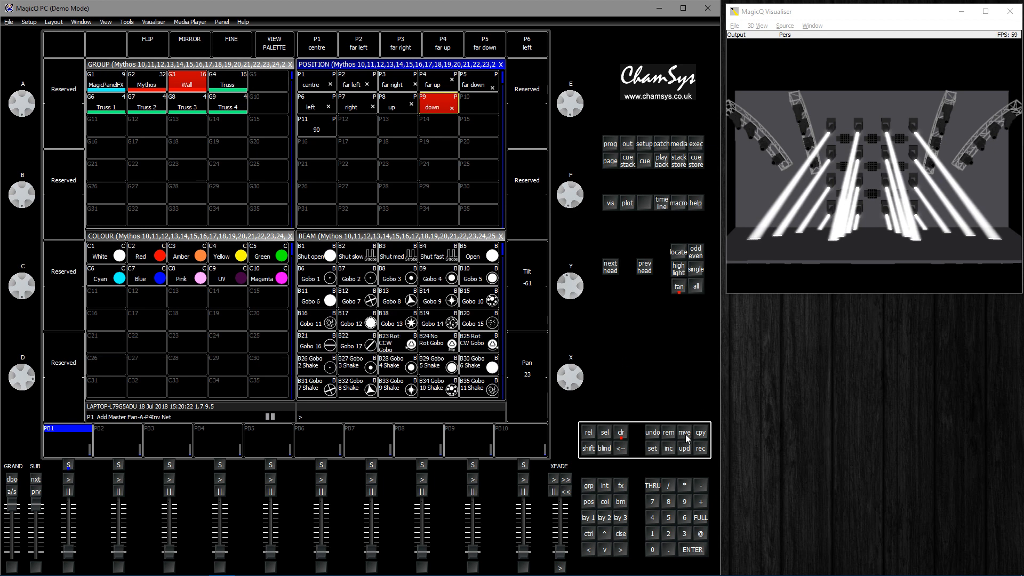
click(699, 448)
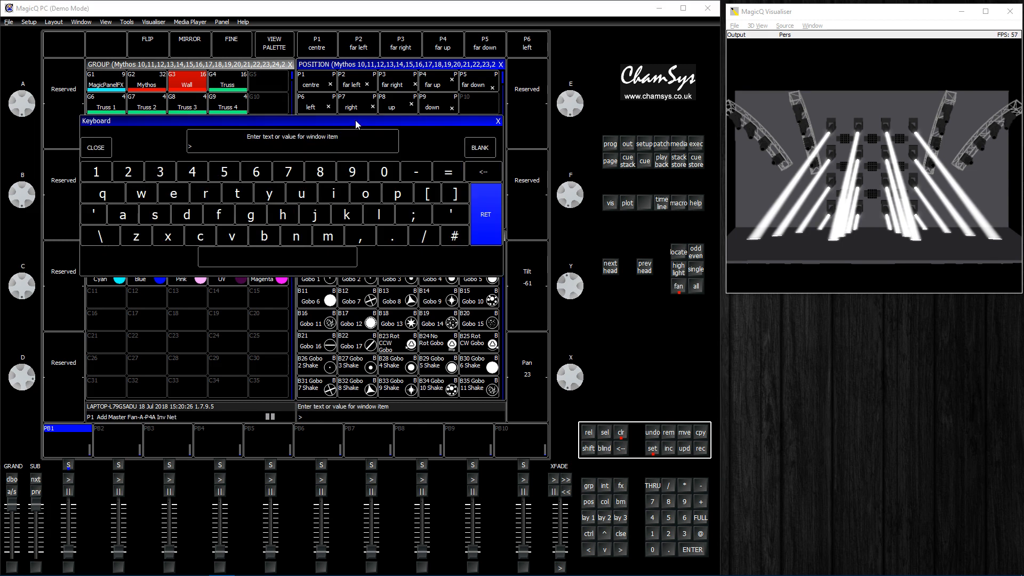
click(96, 148)
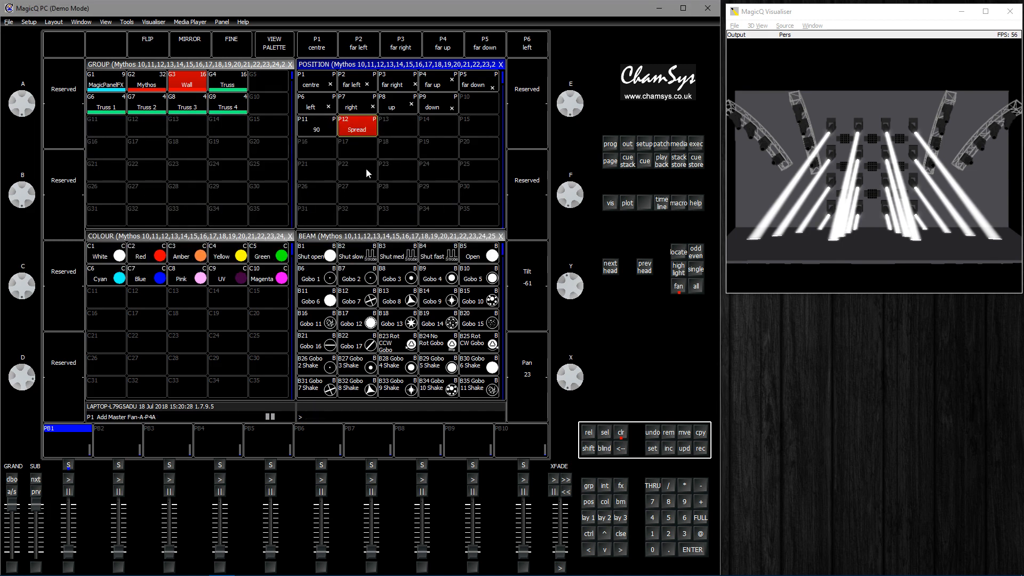
mouse_move(509, 271)
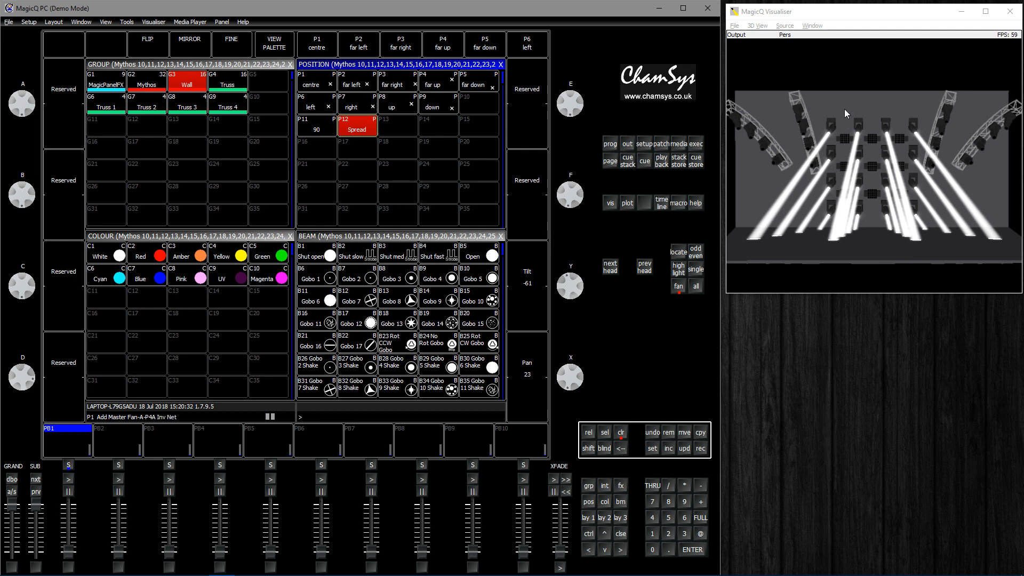
mouse_move(814, 89)
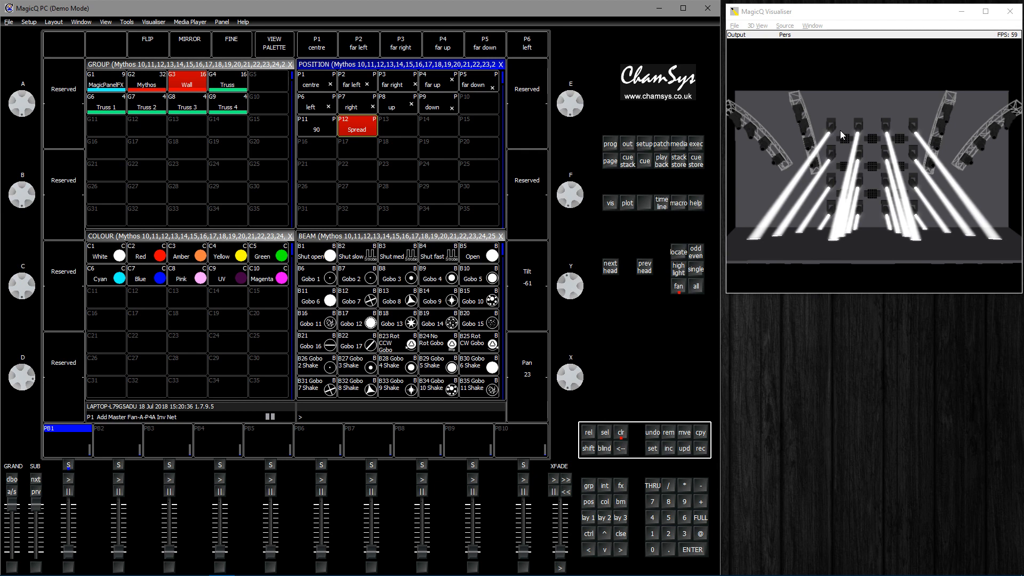
mouse_move(819, 244)
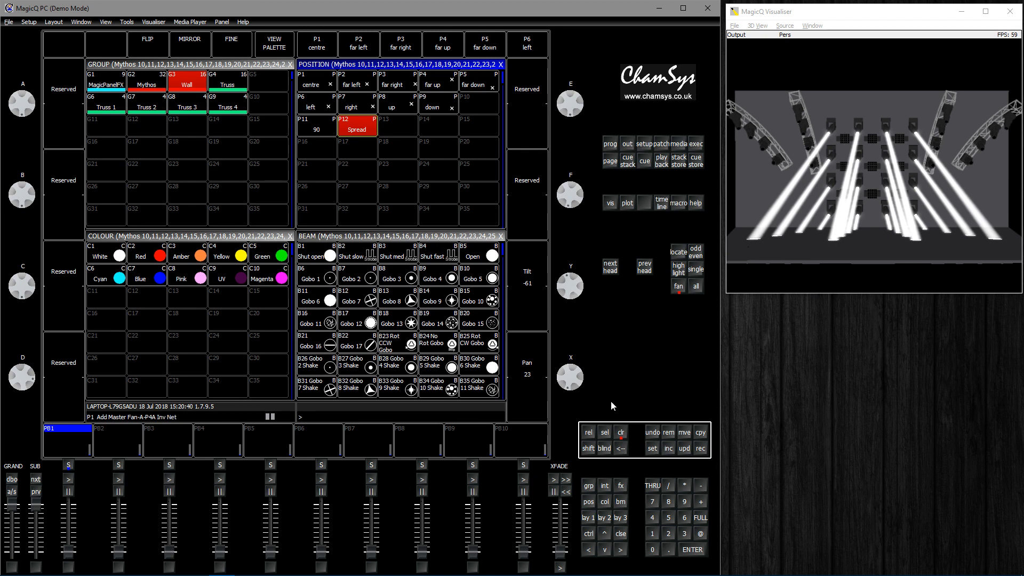
mouse_move(664, 301)
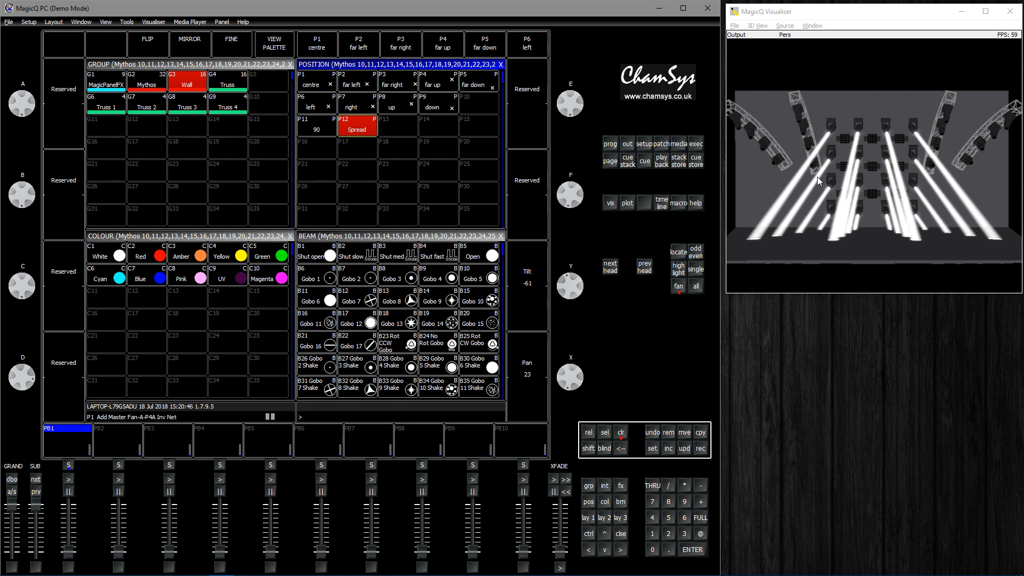
mouse_move(814, 227)
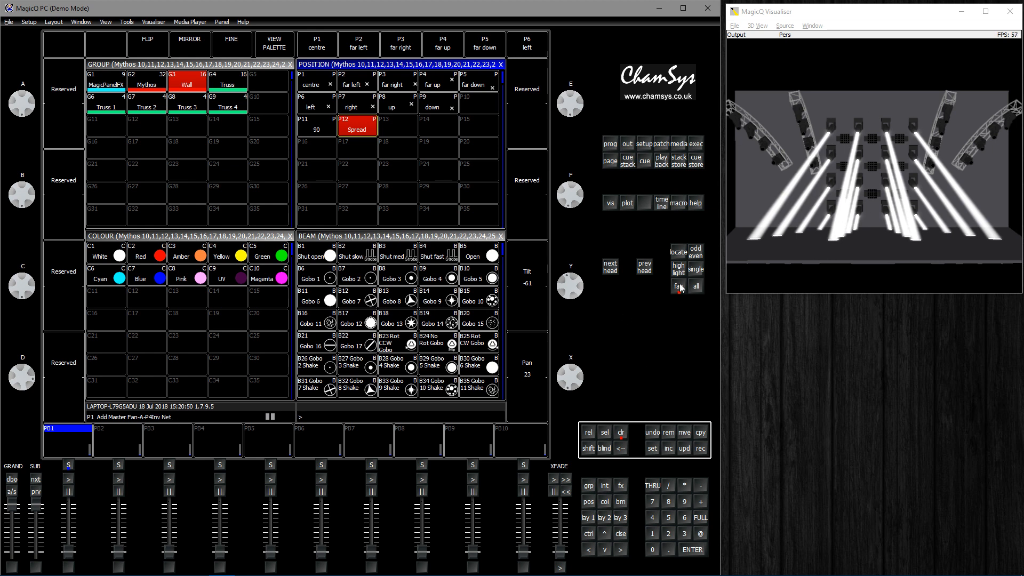
click(678, 286)
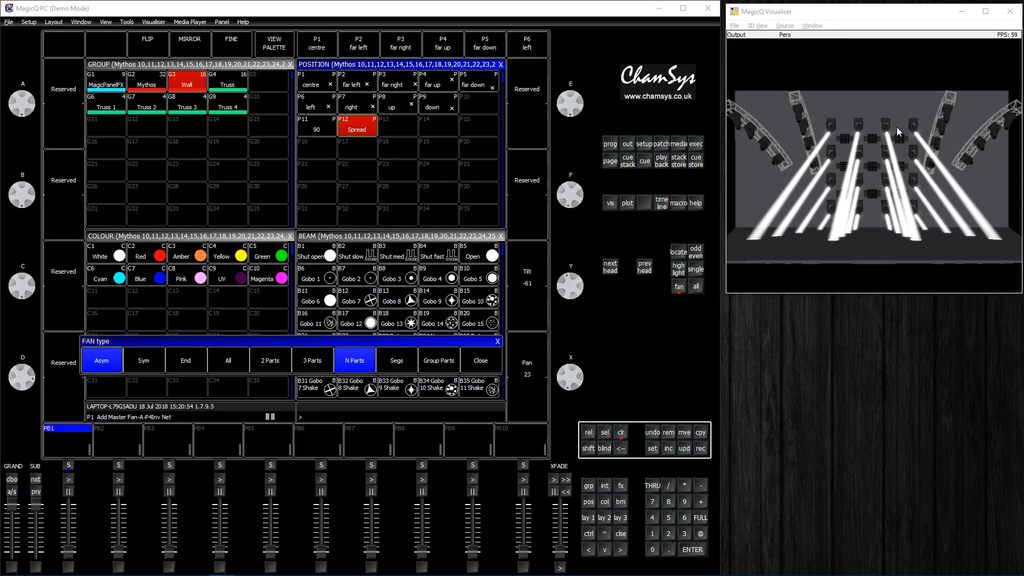
mouse_move(857, 165)
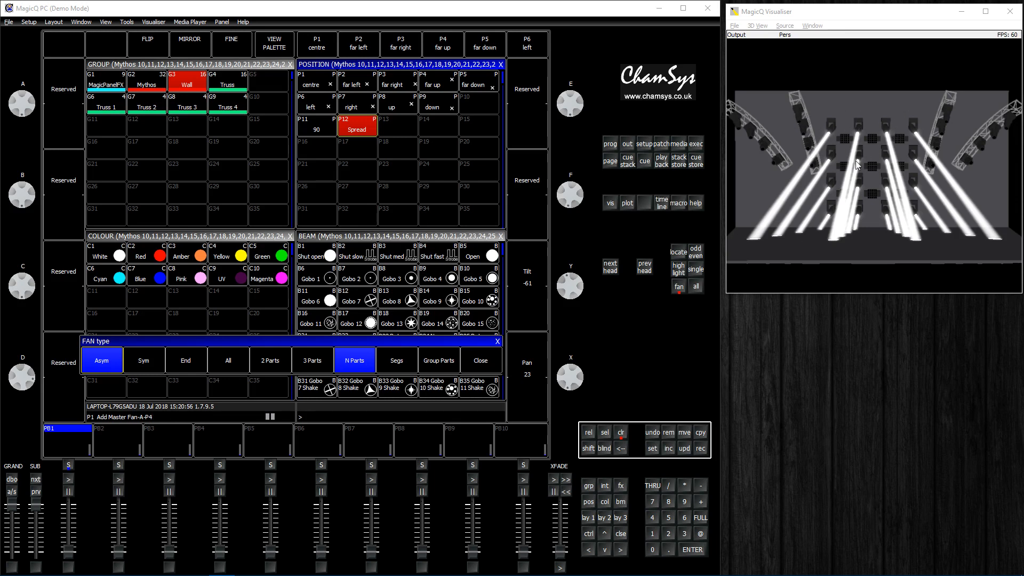
click(469, 360)
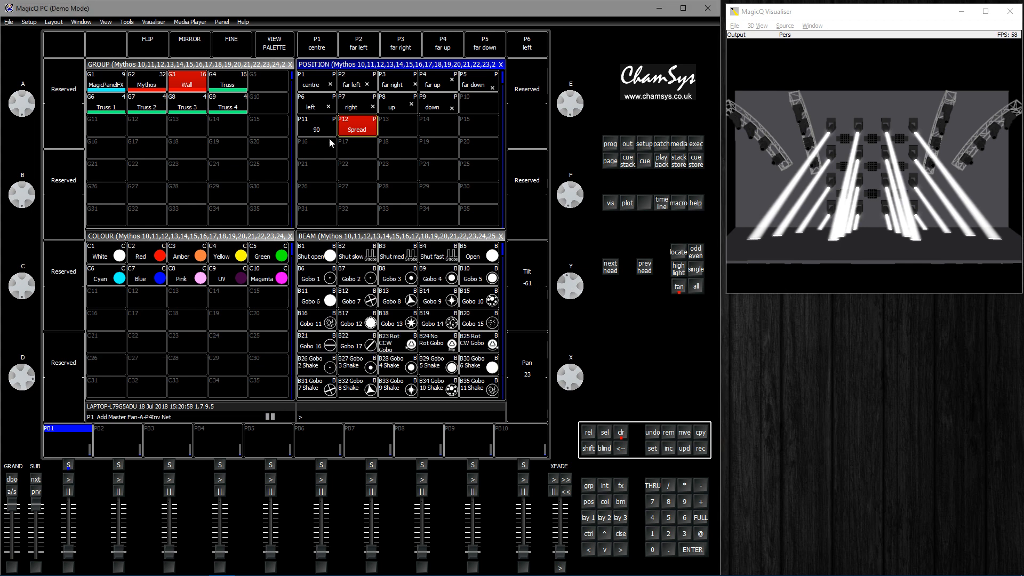
Step: Recall the 90 position on the Wall heads and turn on fanning
click(317, 125)
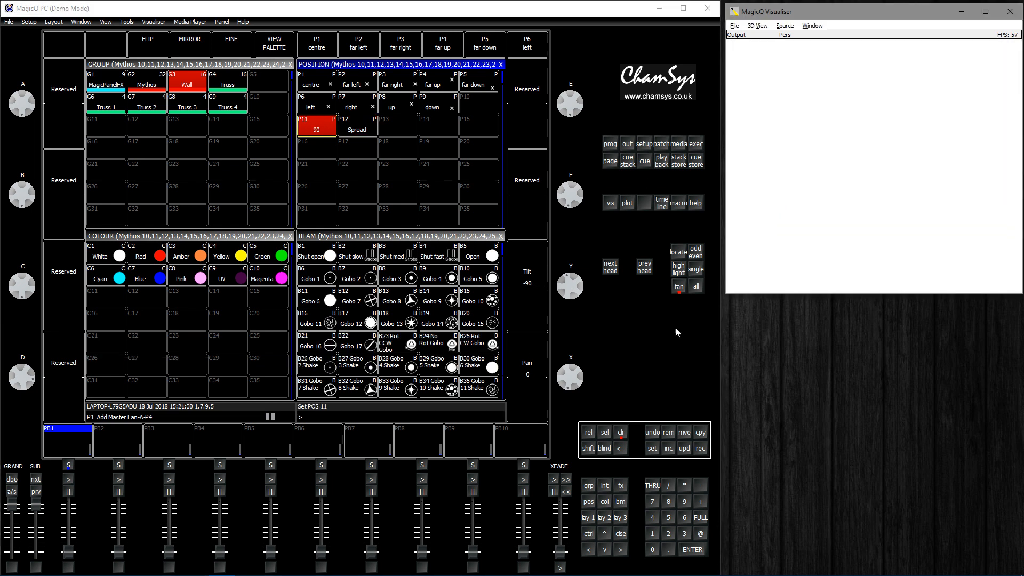
click(679, 287)
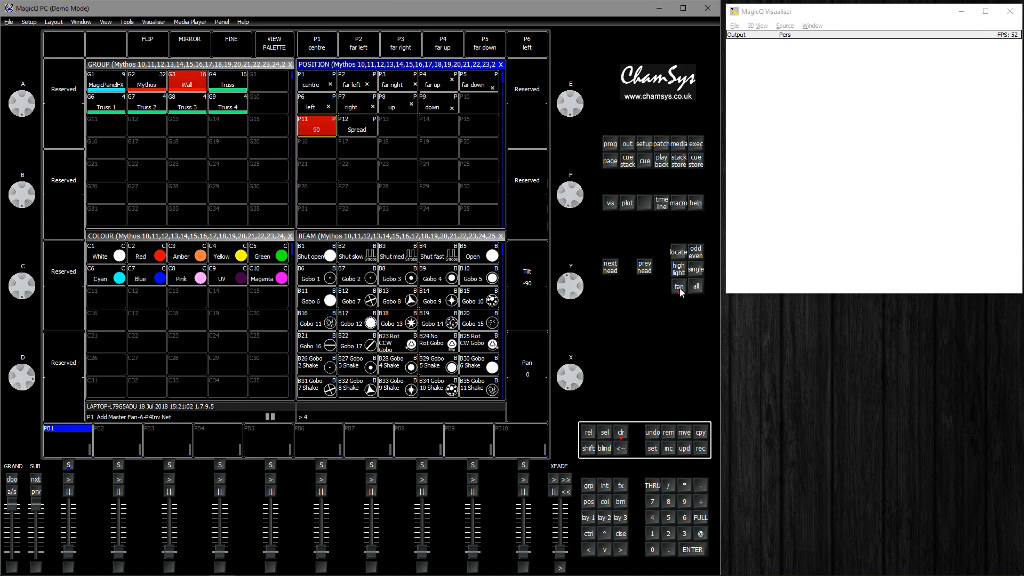
click(678, 285)
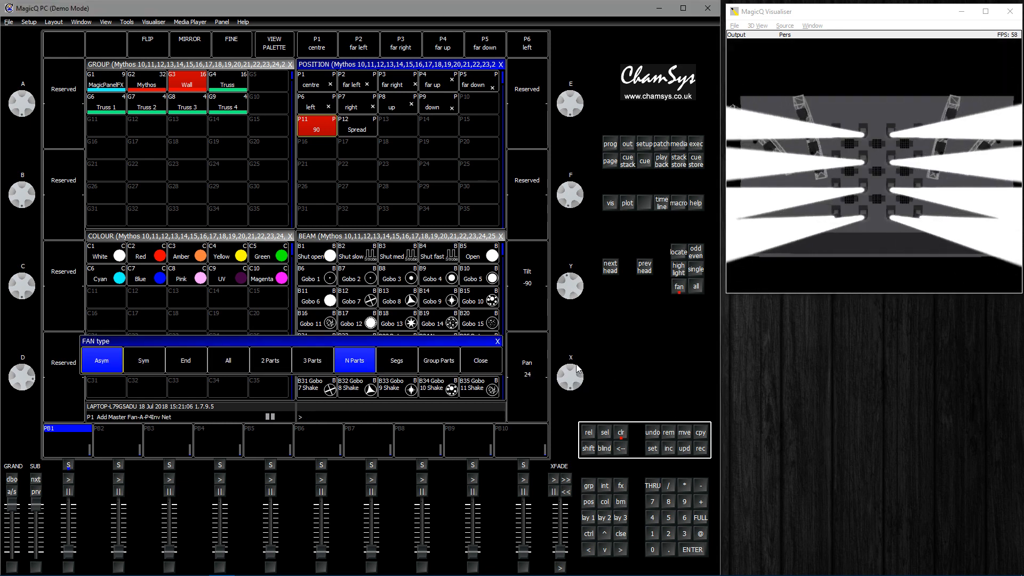
click(472, 360)
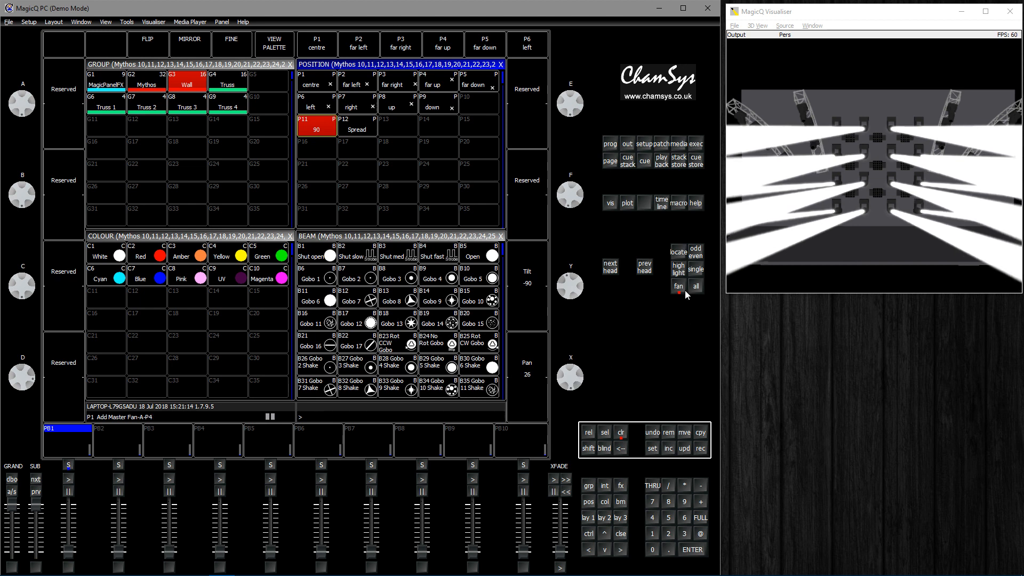
Step: Switch the fan type to segments mode, then reopen the fan type options
click(678, 287)
text(4)
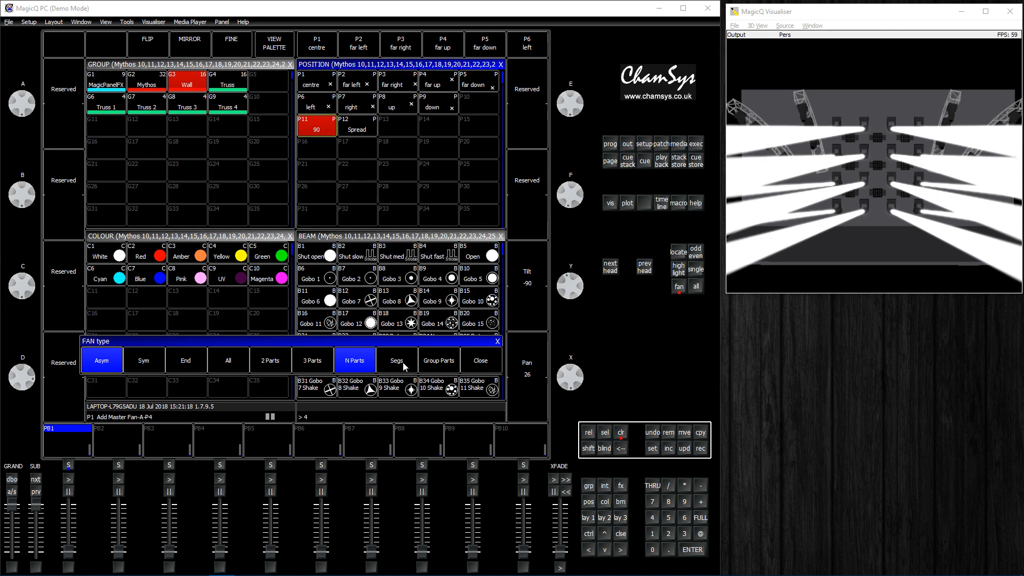
click(396, 360)
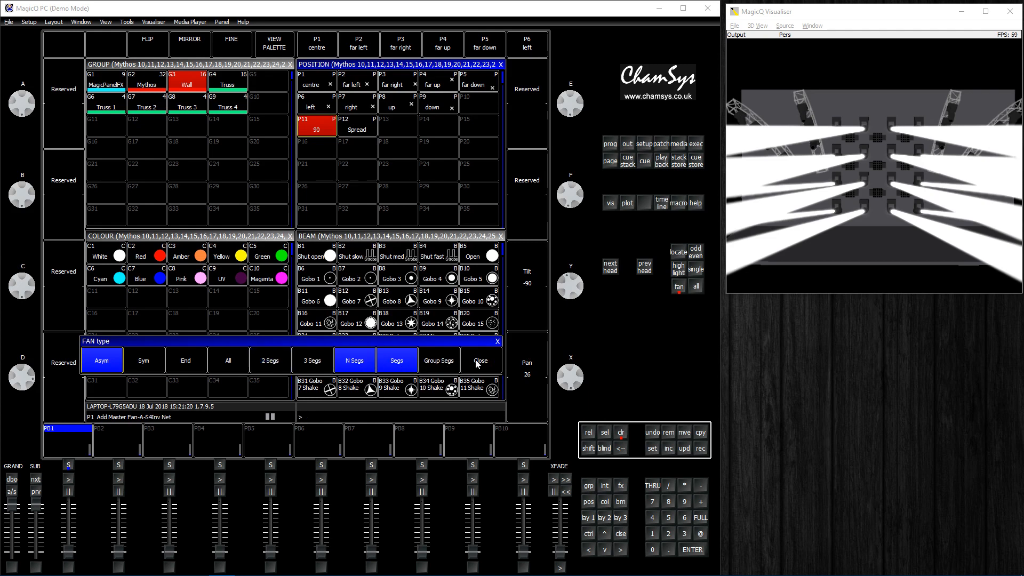
click(480, 360)
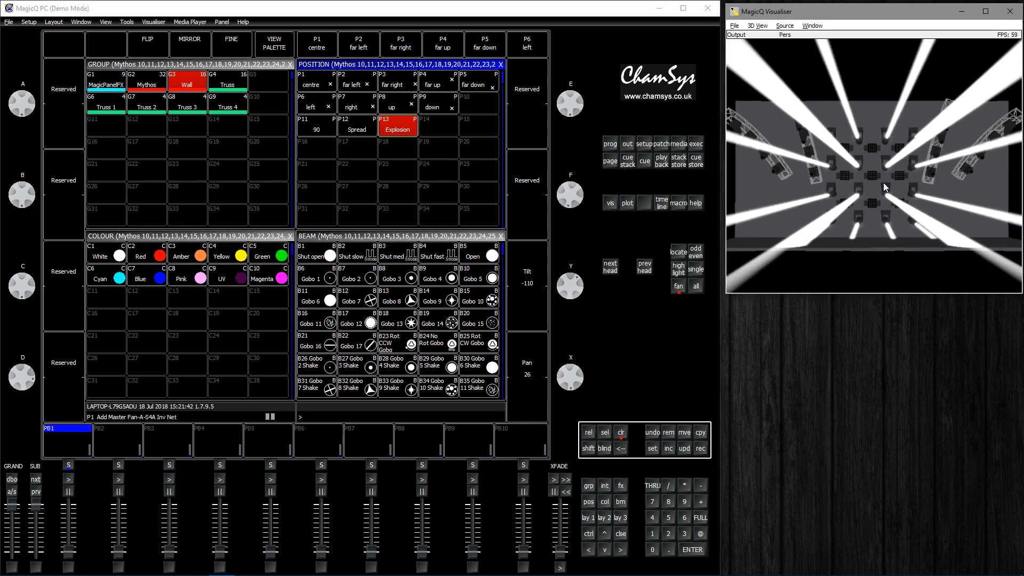
click(678, 286)
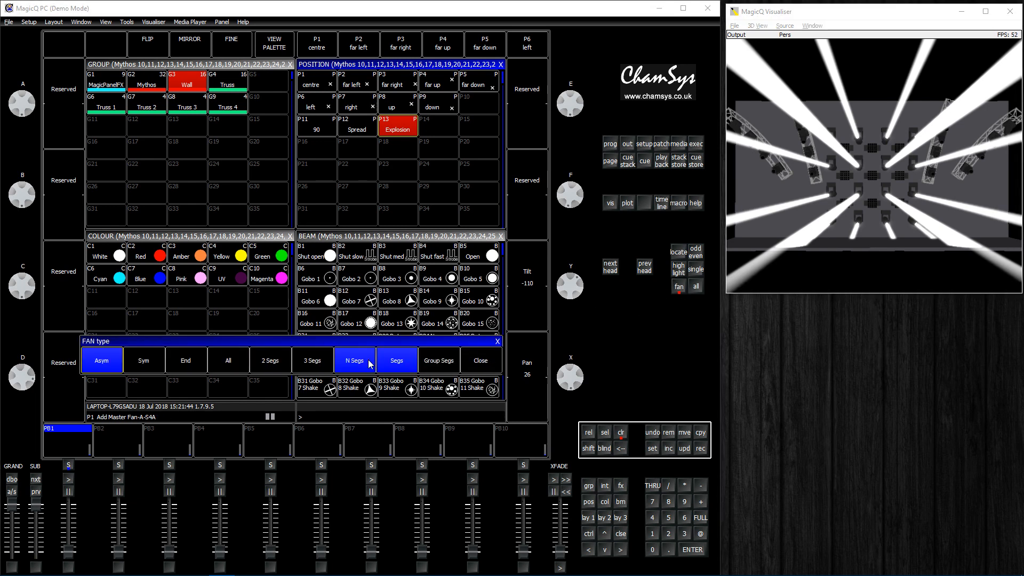
Step: Set the fan type to N Segs and change the beams' segmentation into an explosion
click(355, 360)
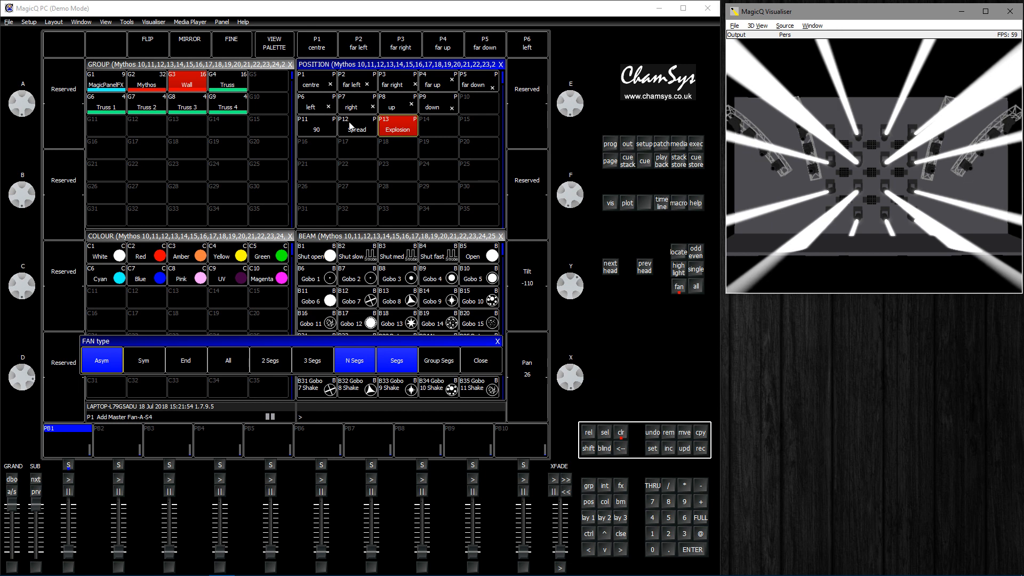
click(101, 360)
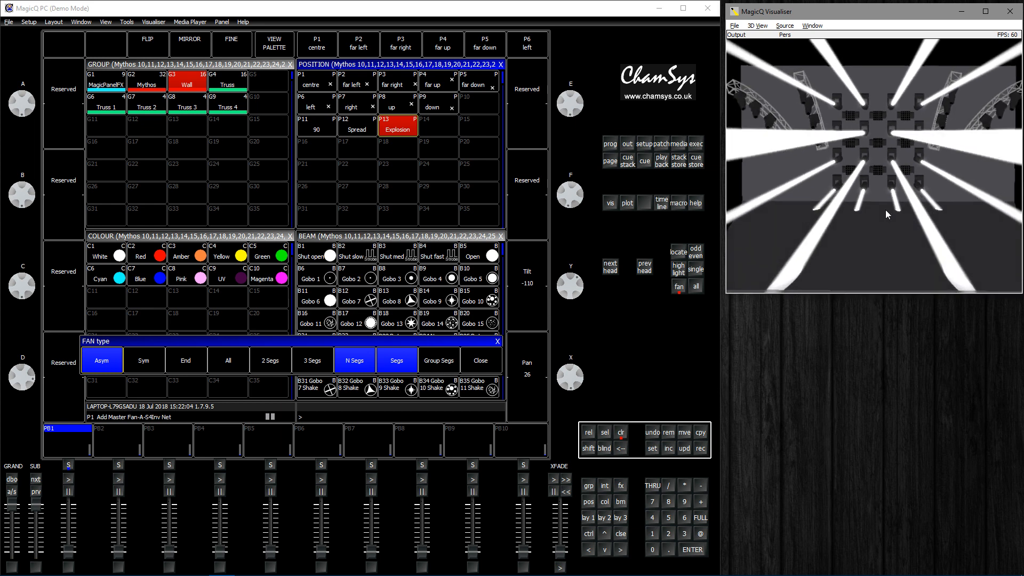
mouse_move(412, 386)
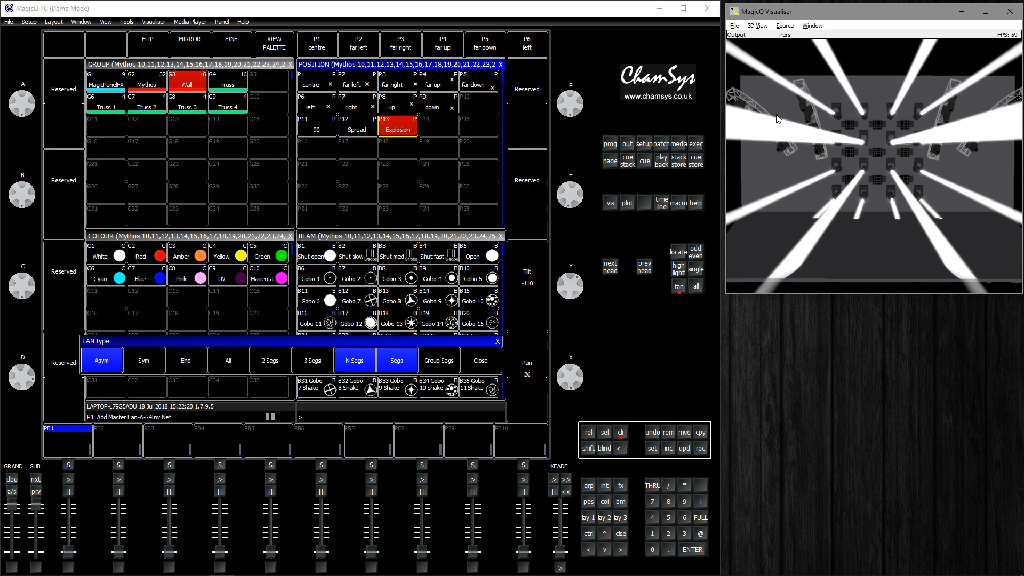
mouse_move(777, 92)
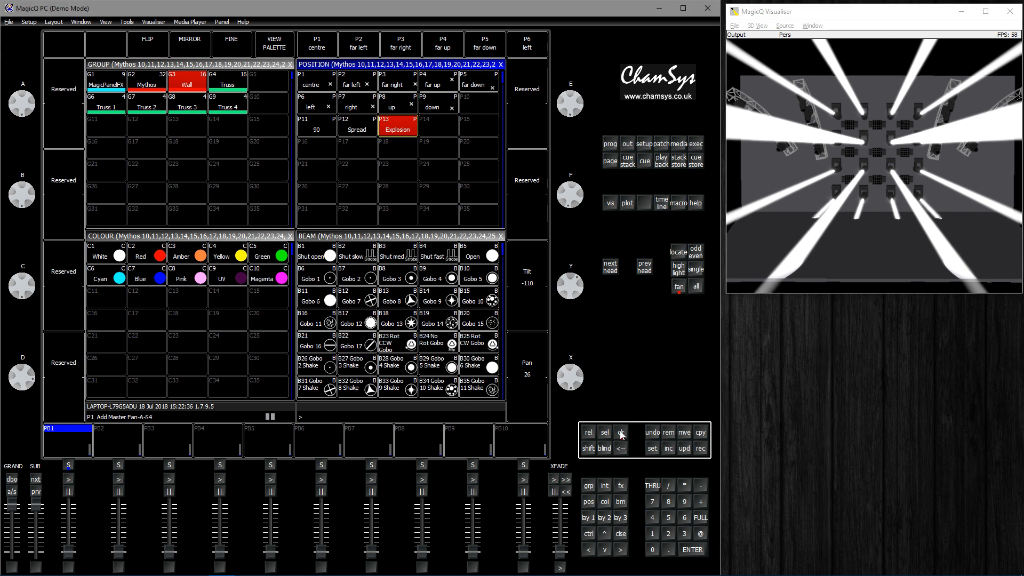
Step: Clear the programmer, select the Truss 1 and Truss 2 heads, and fan them
click(621, 433)
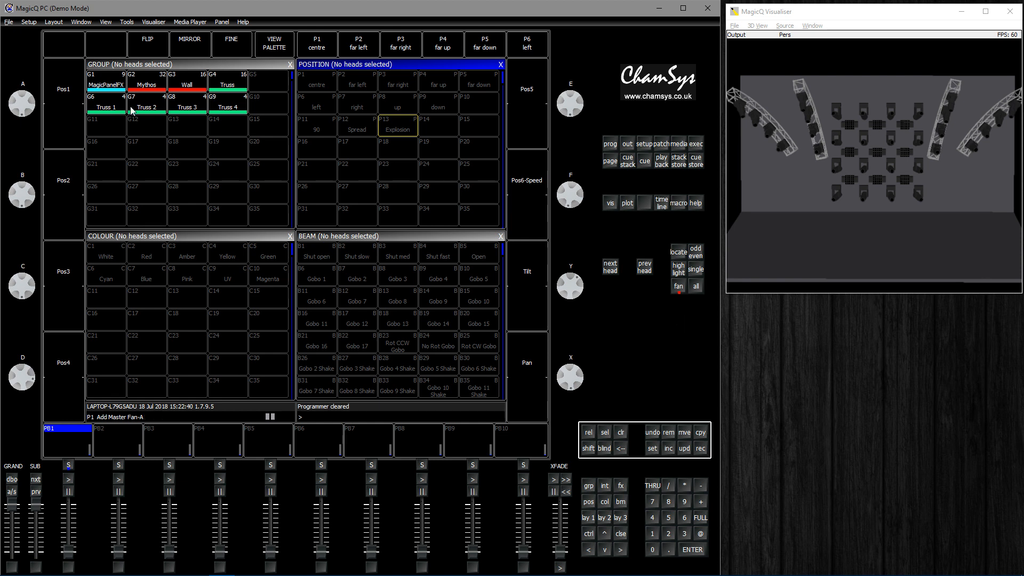
click(105, 105)
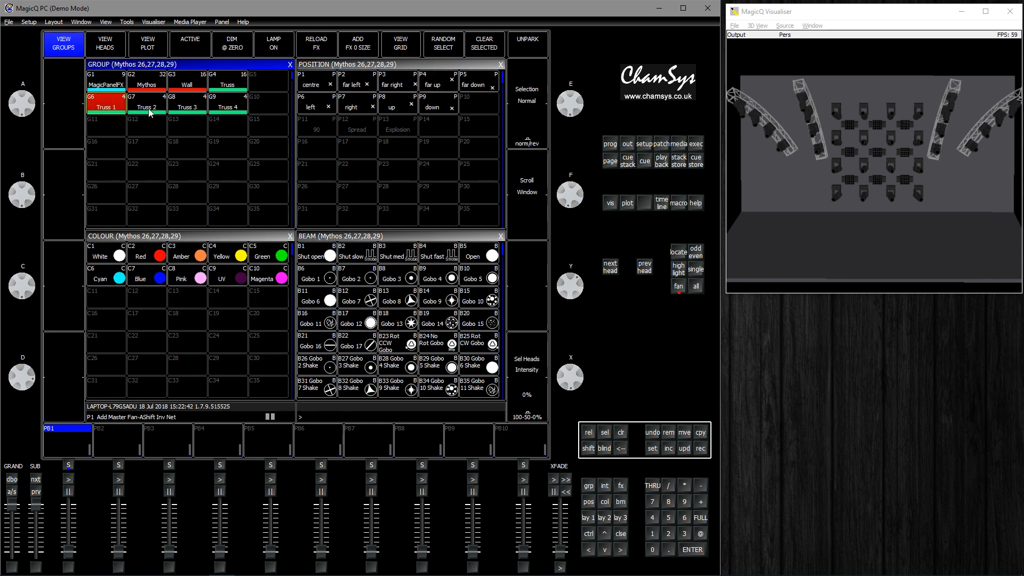
click(273, 44)
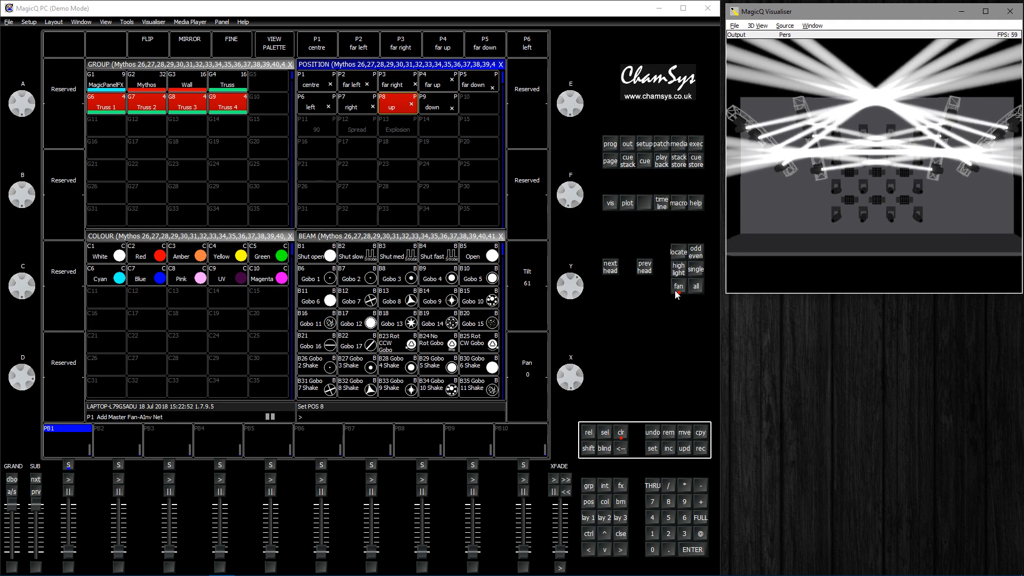
click(677, 285)
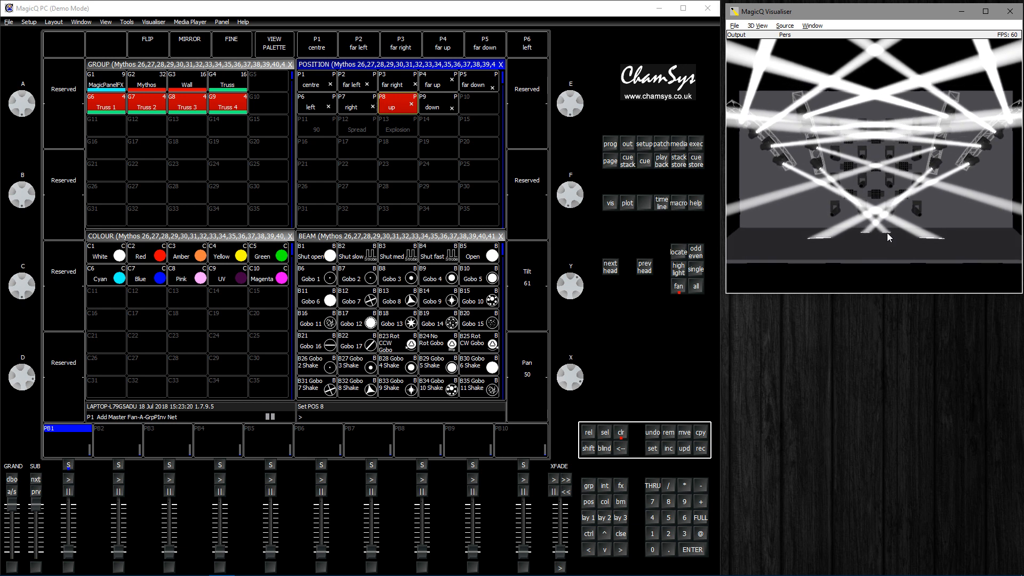
click(620, 433)
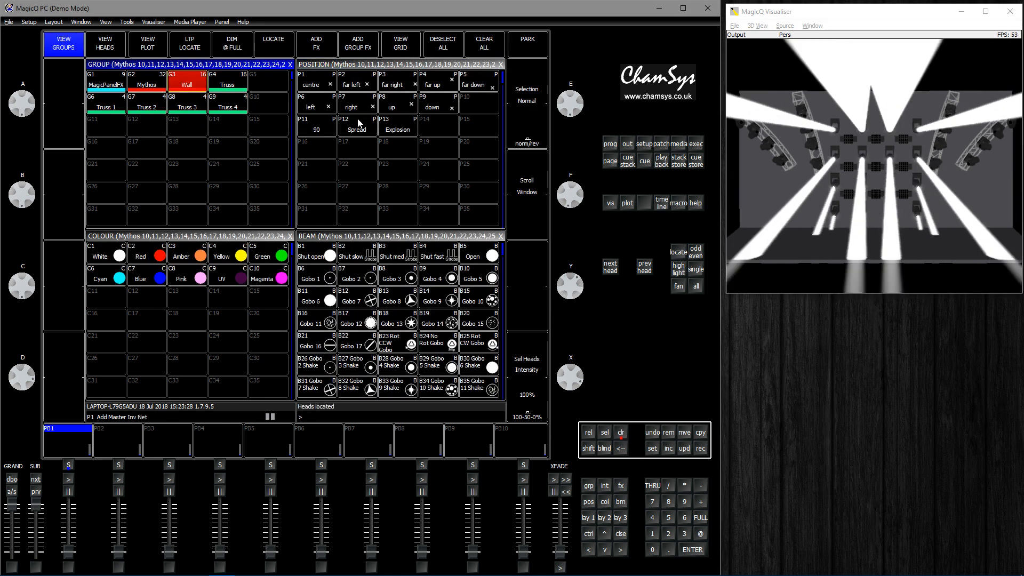
Step: Apply the Spread palette to the Wall heads and show the Outputs movement view
click(355, 127)
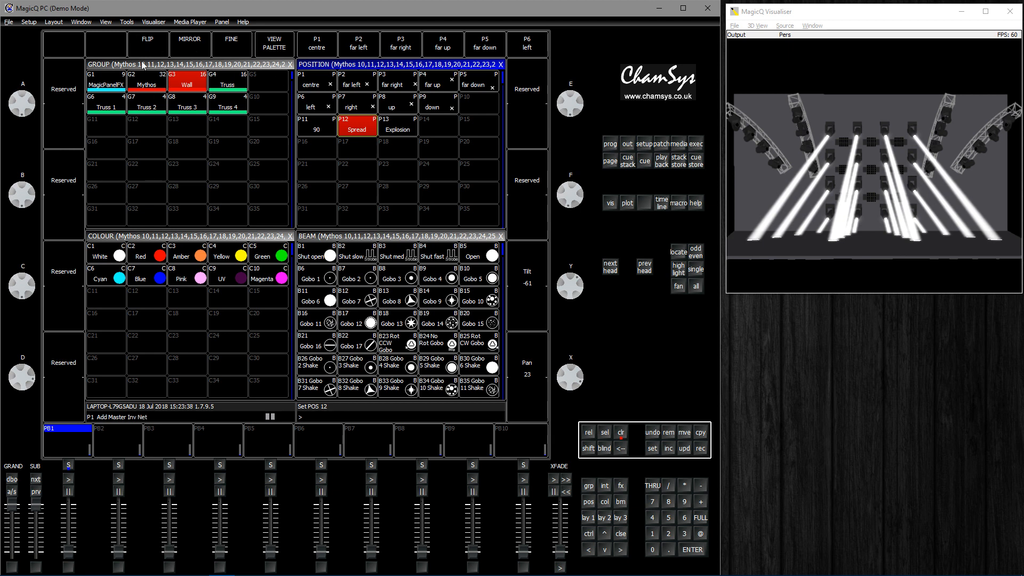
click(147, 43)
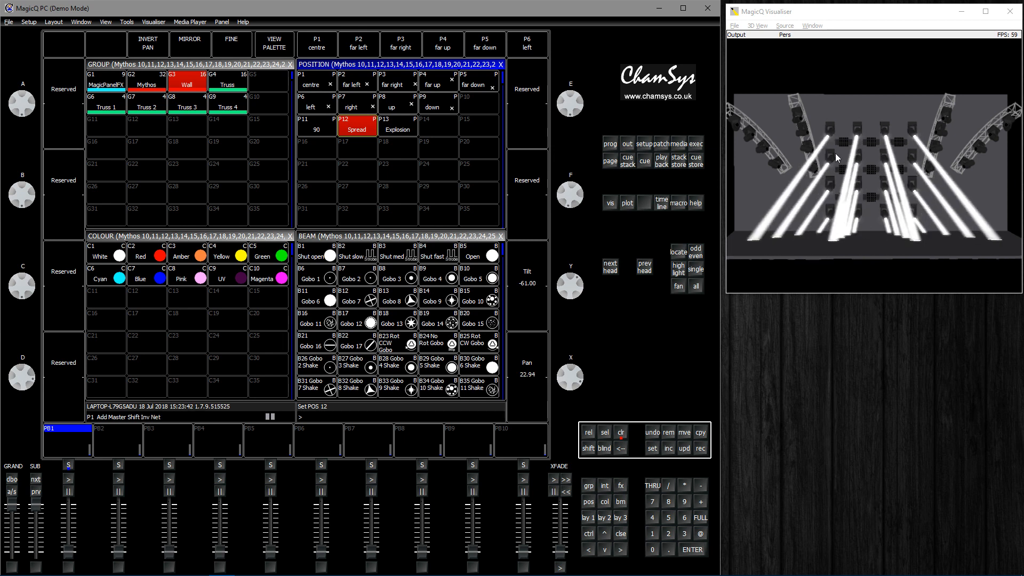
click(147, 40)
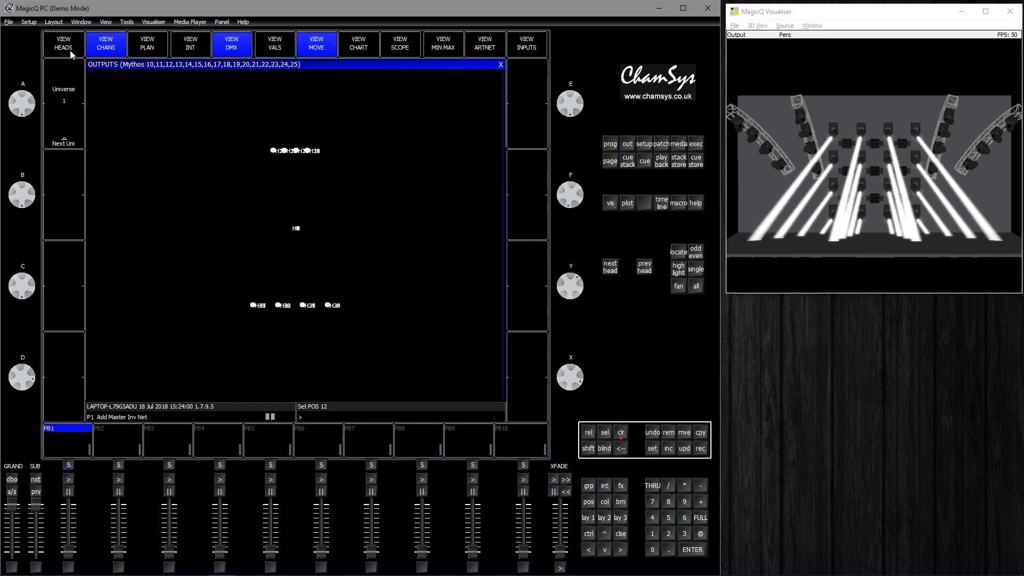
Step: View the Wall heads' output values and movement, then flip pan/tilt and back
click(274, 43)
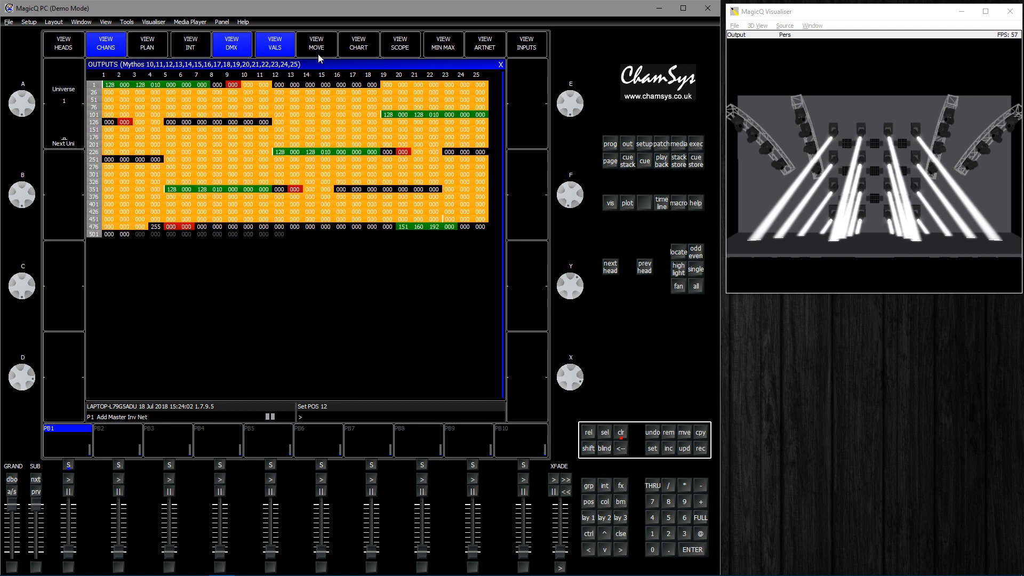
click(316, 43)
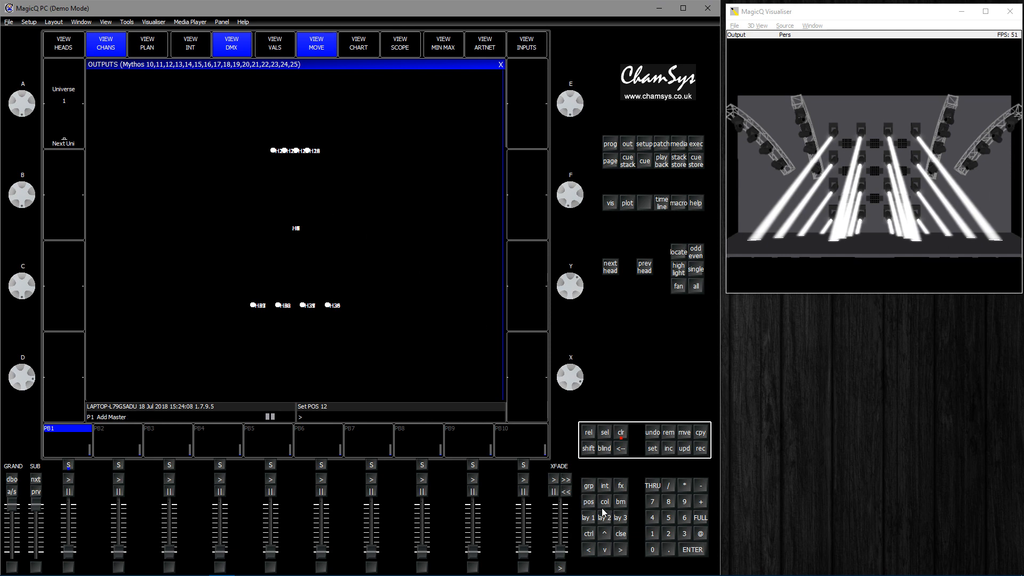
click(587, 501)
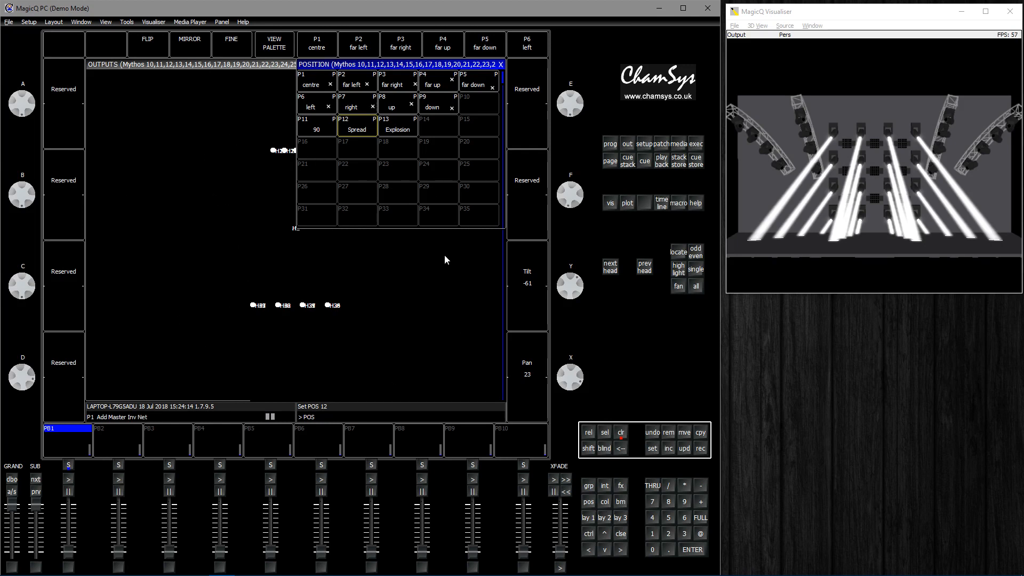
click(147, 40)
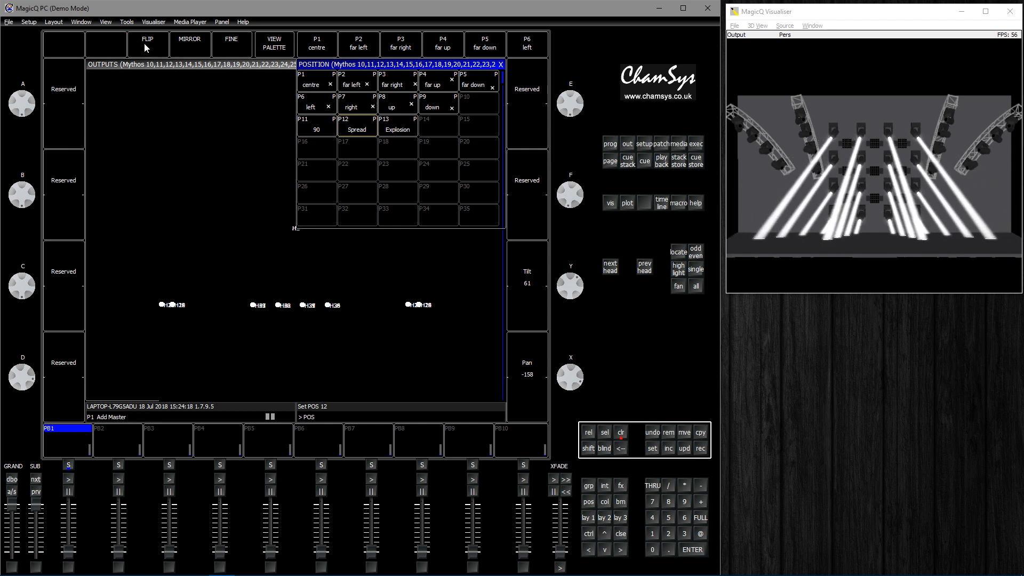
click(148, 40)
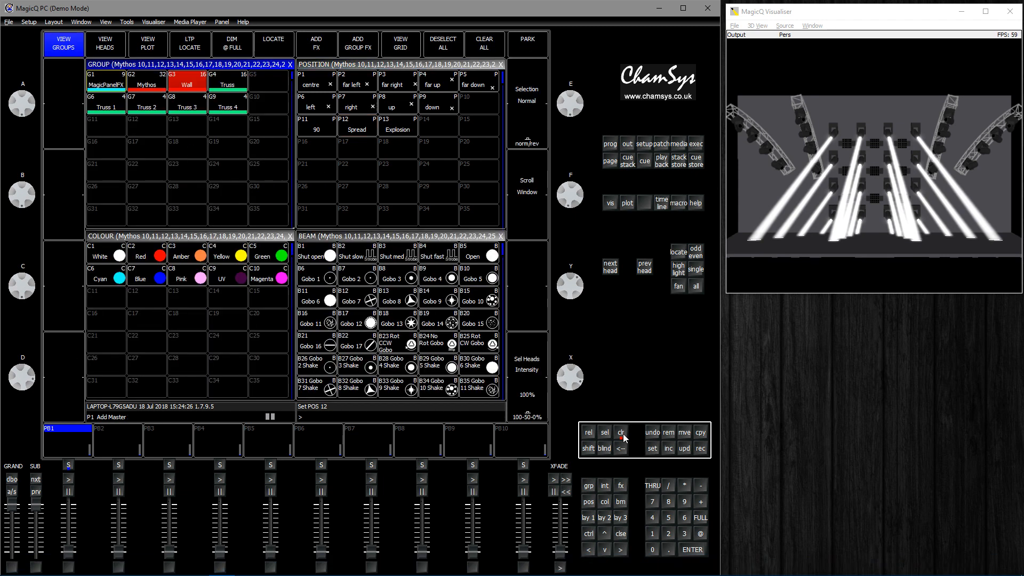
Step: Locate the Truss heads, hold their focus on a stage plot point, then return to palettes
click(273, 43)
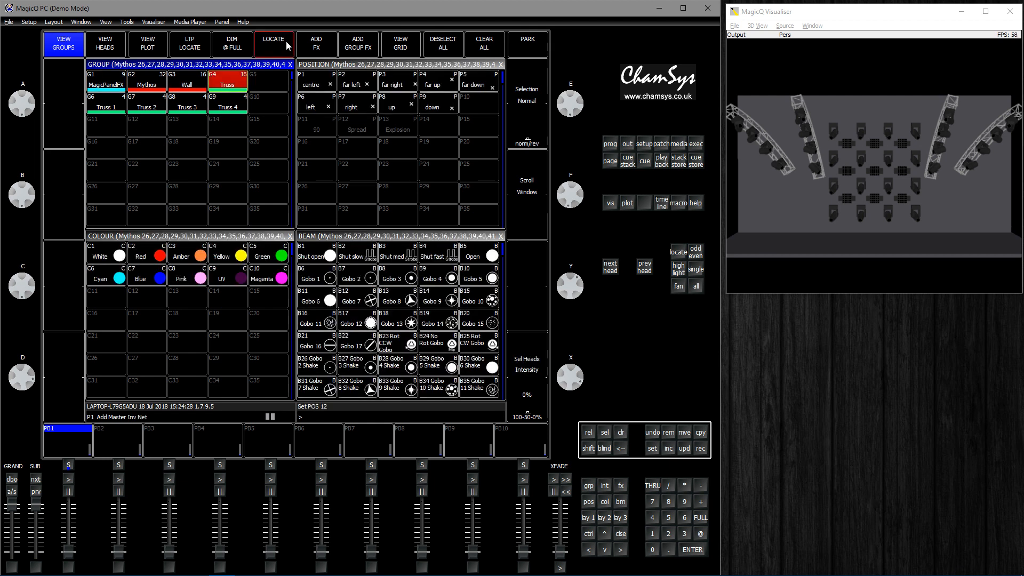
click(273, 41)
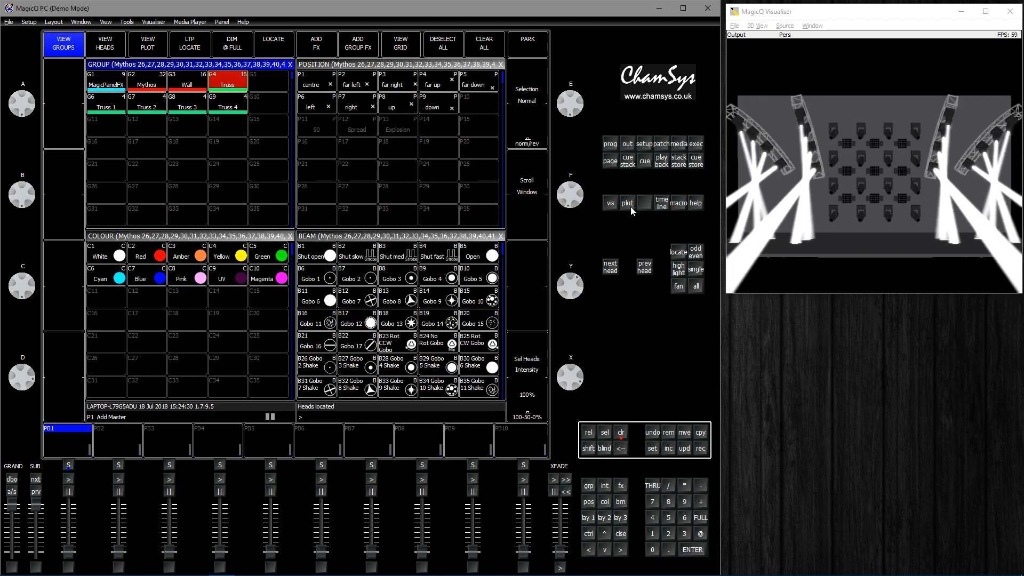
click(626, 203)
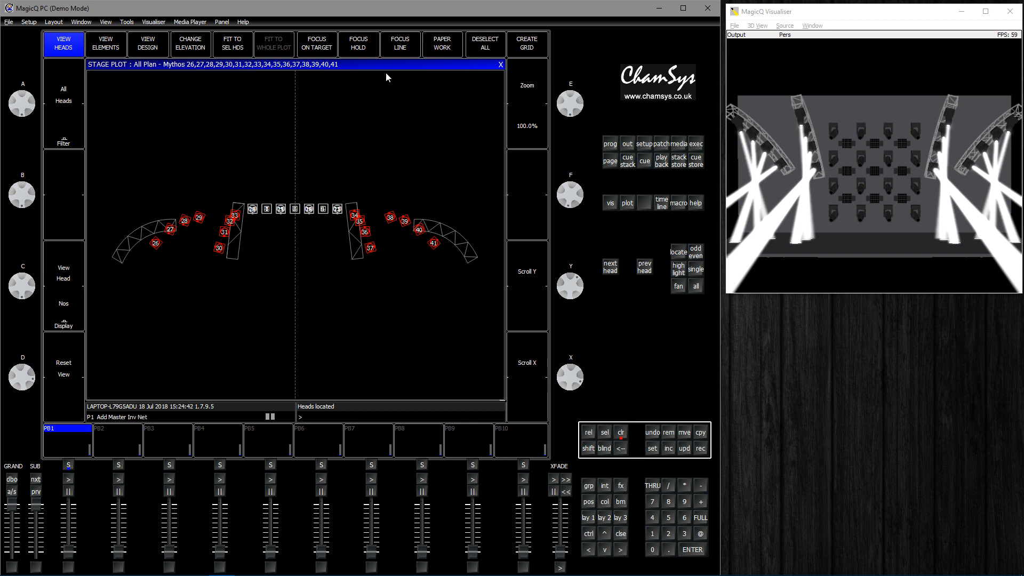
click(358, 44)
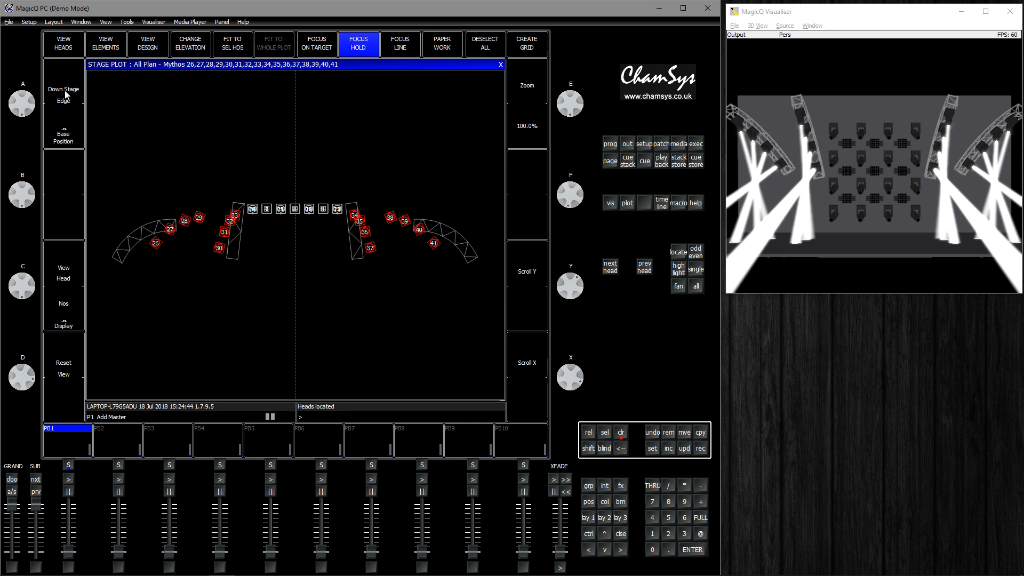
click(63, 93)
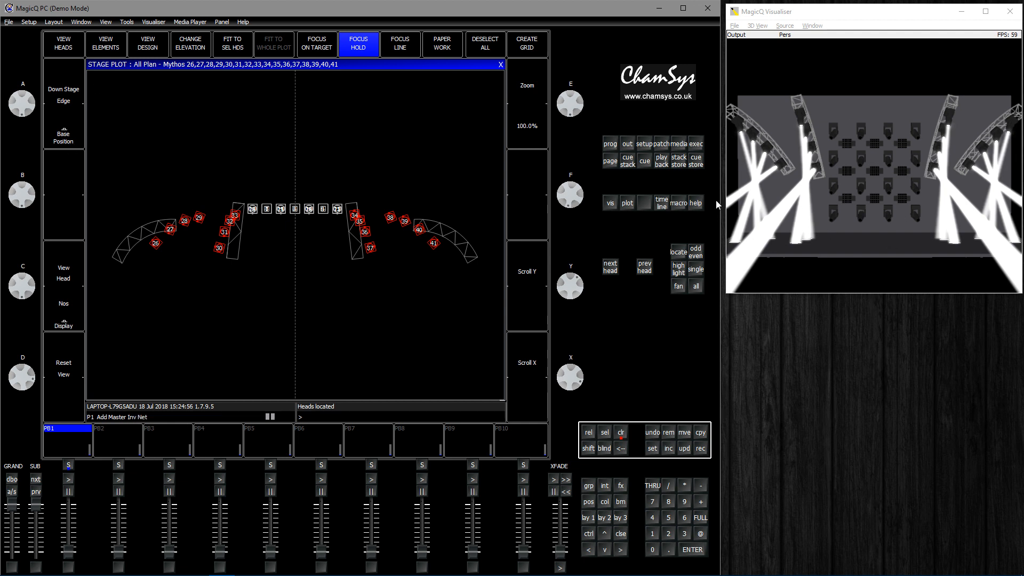
mouse_move(33, 161)
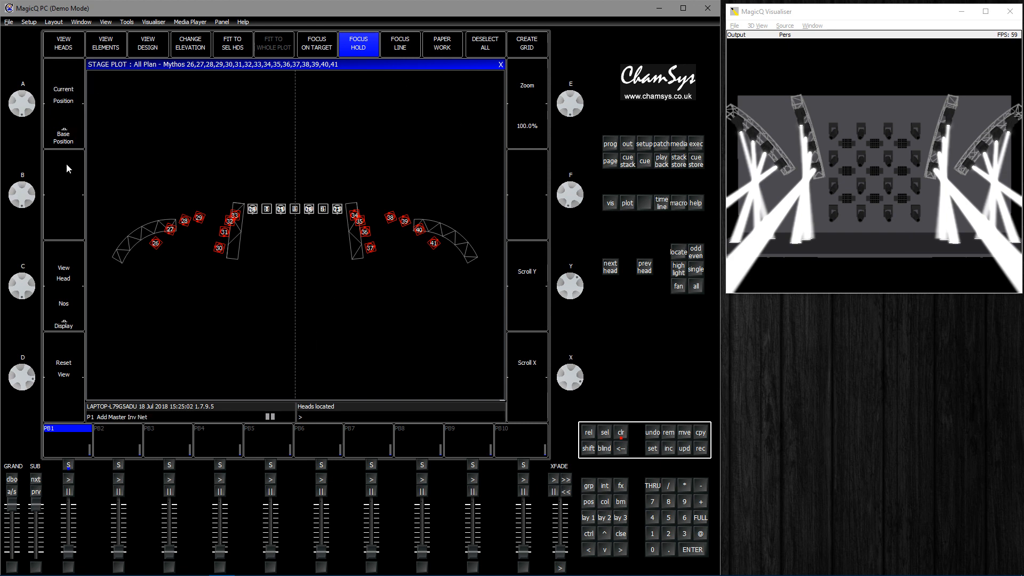
mouse_move(294, 367)
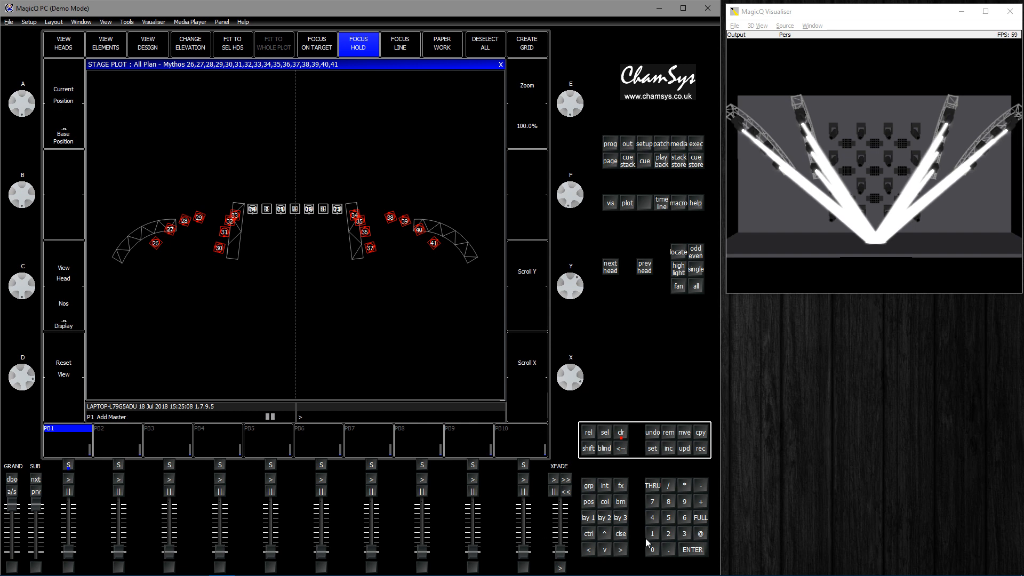
click(63, 44)
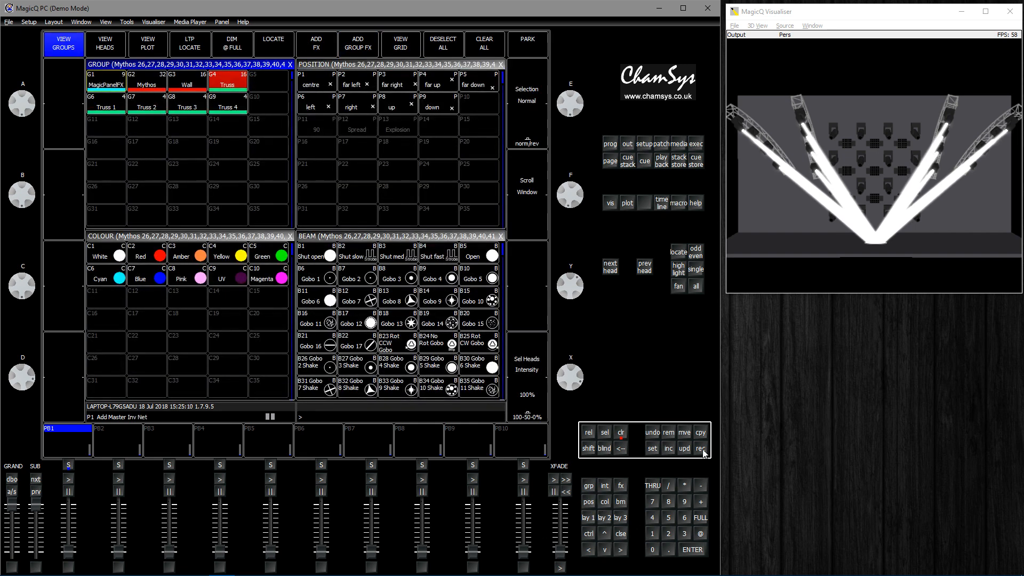
Step: Start recording a downstage-edge focus-hold position for Mythos heads 26–29
click(439, 125)
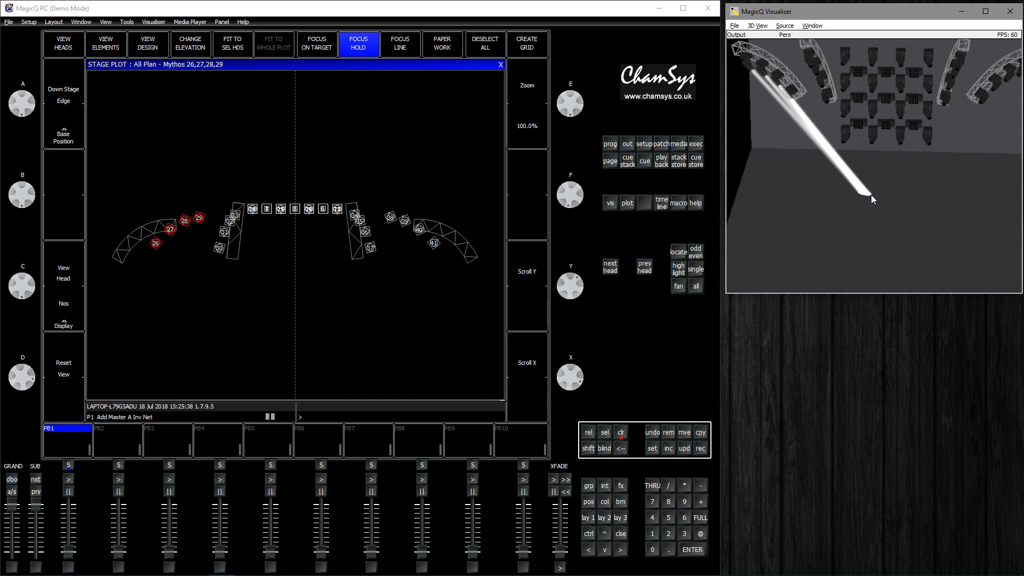
mouse_move(203, 92)
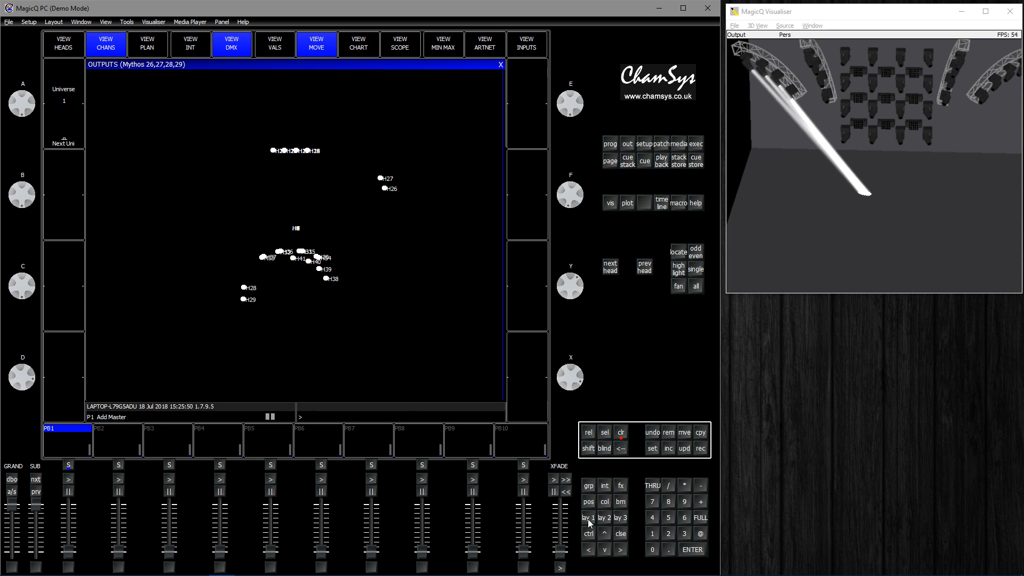
Step: Run a Circle pan/tilt effect on Mythos heads 26–29, then let the beams settle
click(62, 43)
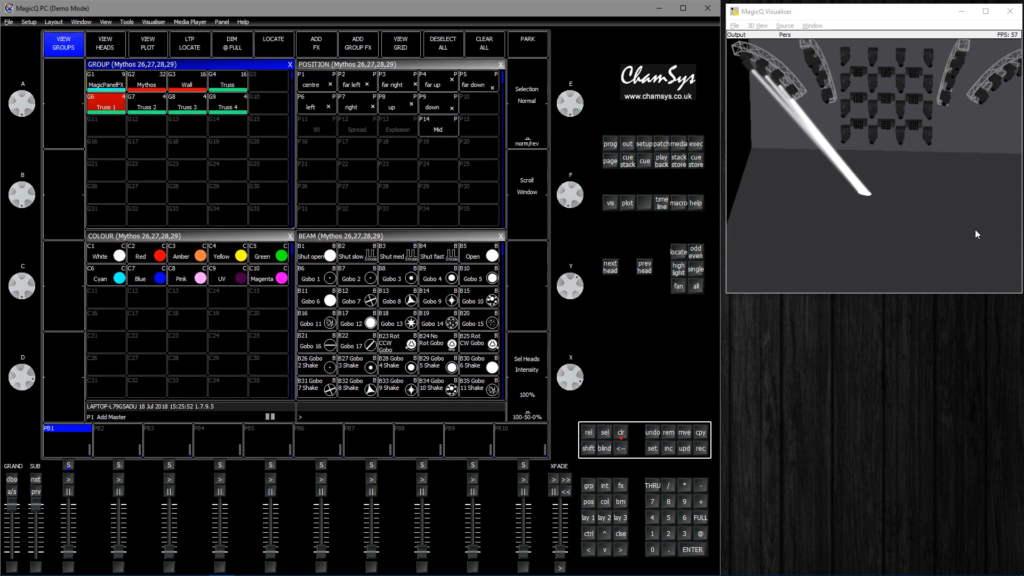
mouse_move(631, 146)
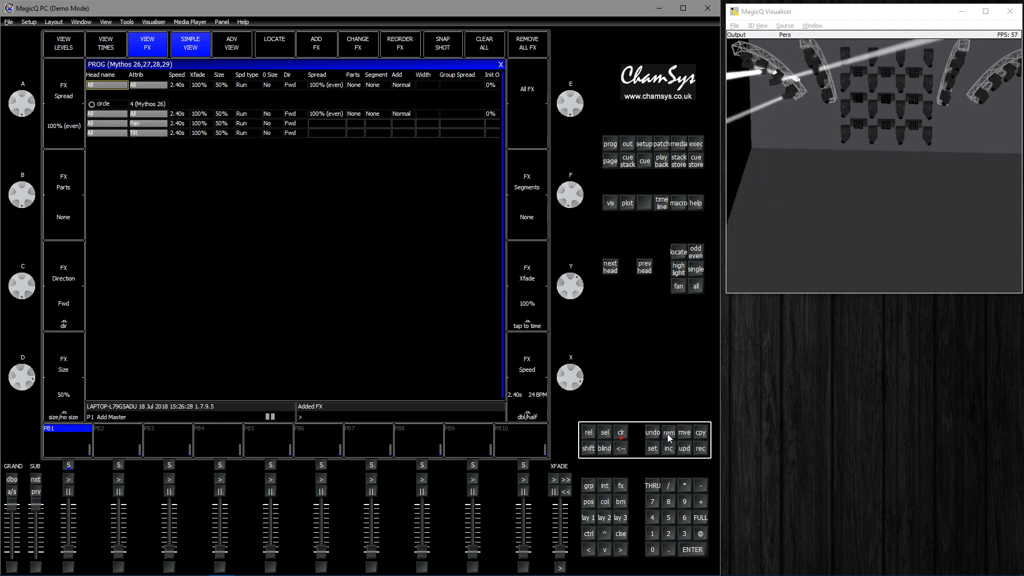
click(63, 43)
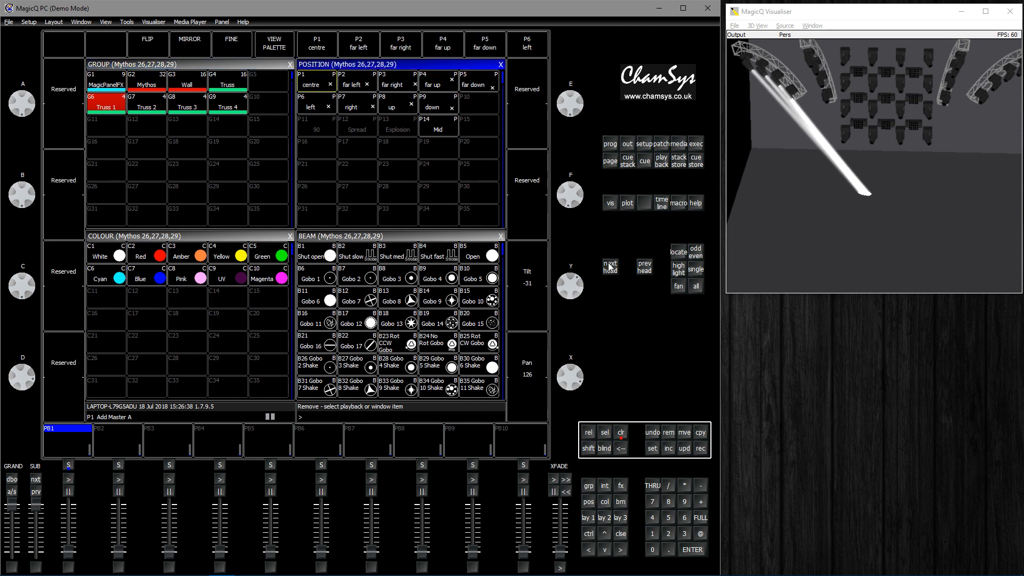
Step: Step through heads 26–29 one by one, stop on head 27, and show its output movement plot
click(608, 268)
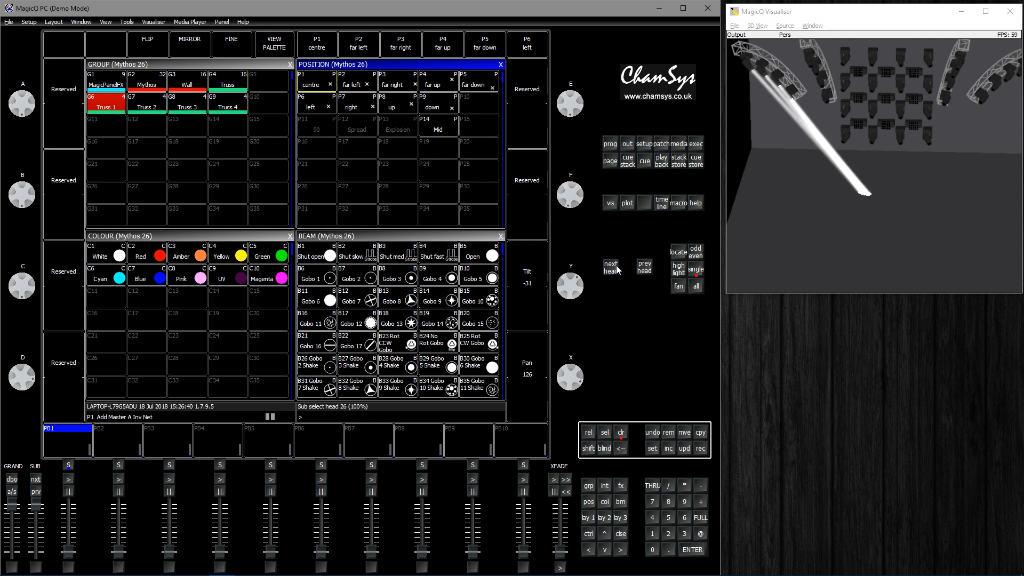
click(610, 266)
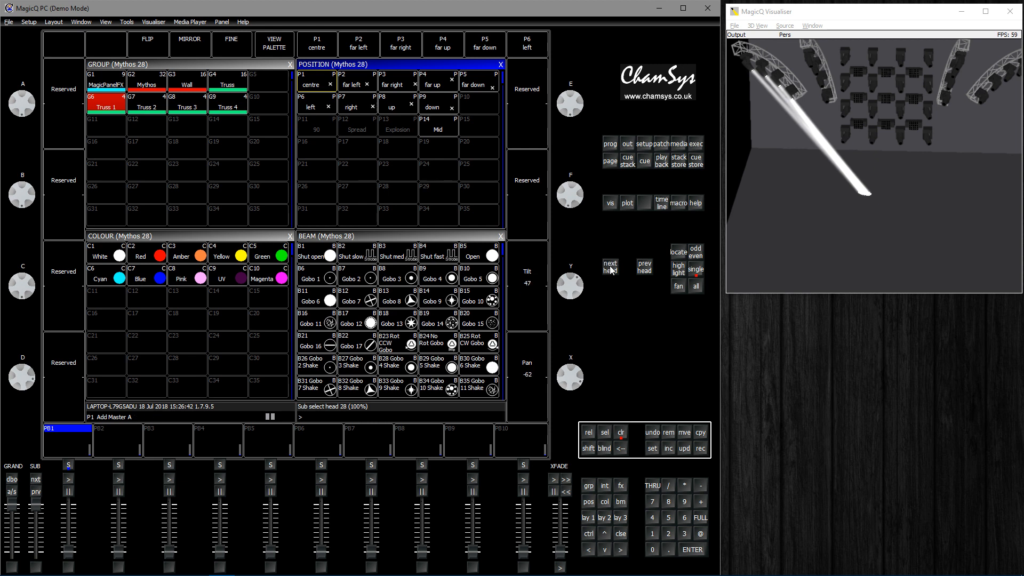
click(643, 267)
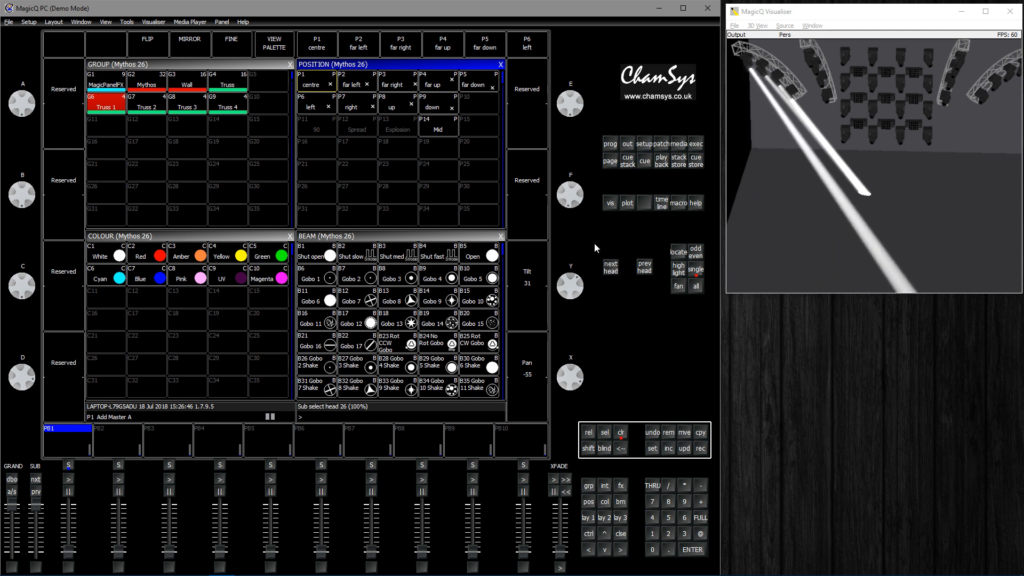
click(610, 266)
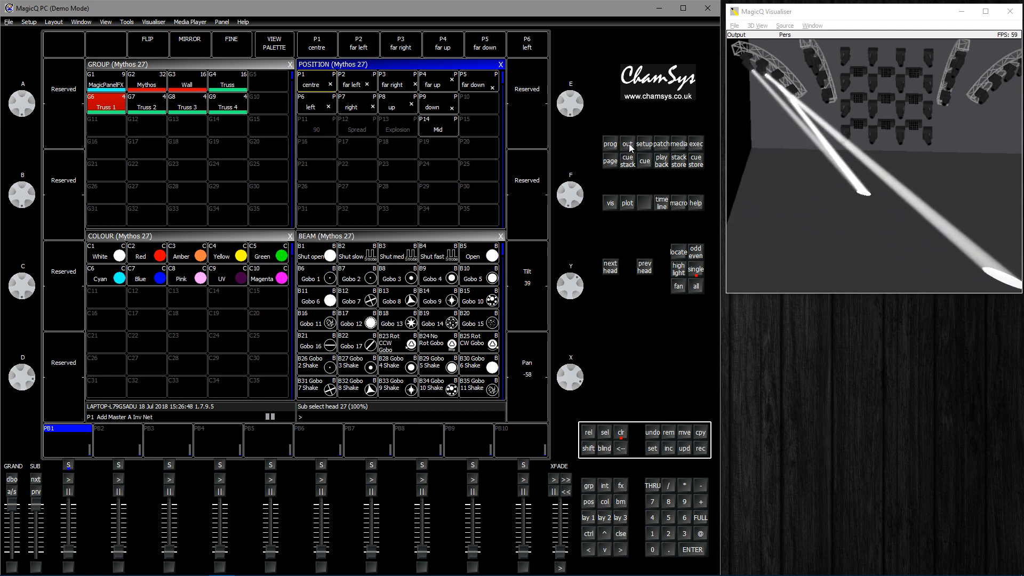
click(626, 143)
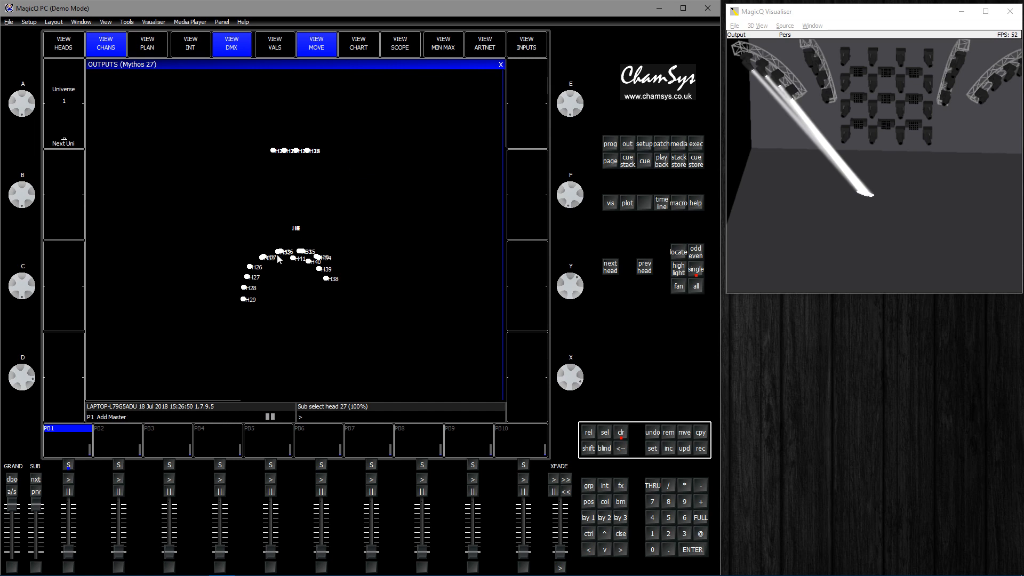
mouse_move(265, 299)
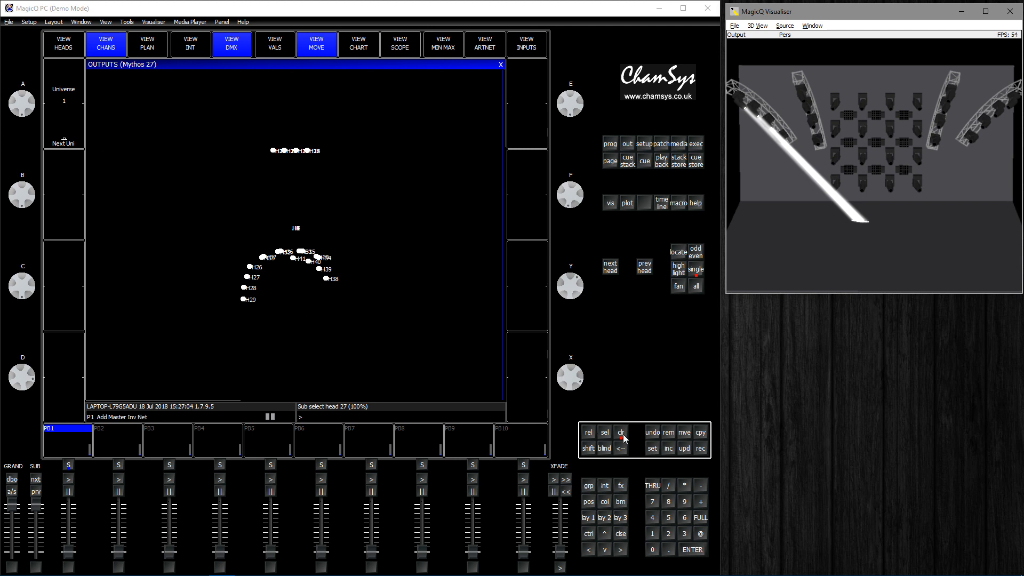
Step: Clear the programmer and record the heads 10–25 figure-of-eight effect to playback 1
click(63, 44)
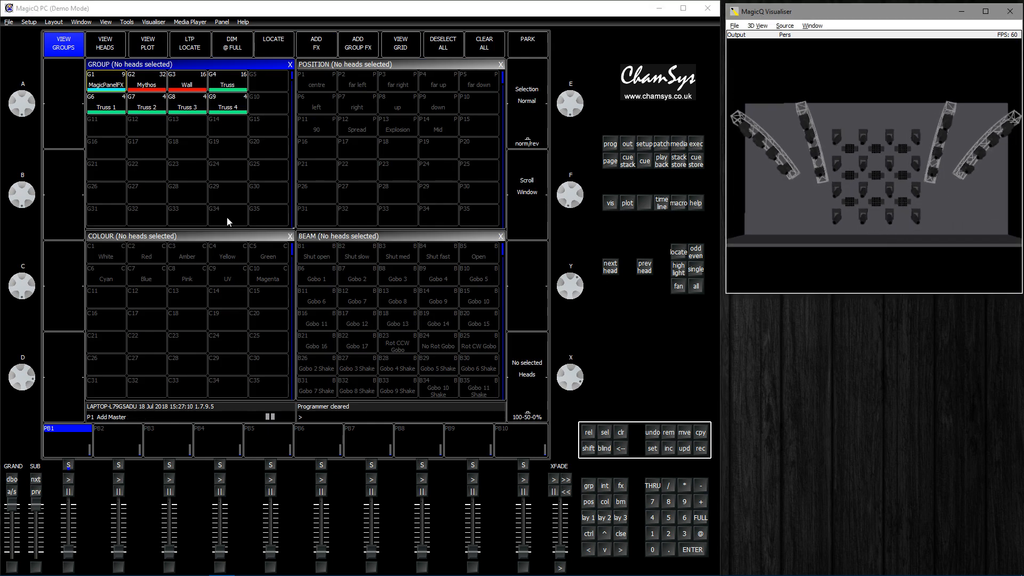
mouse_move(211, 124)
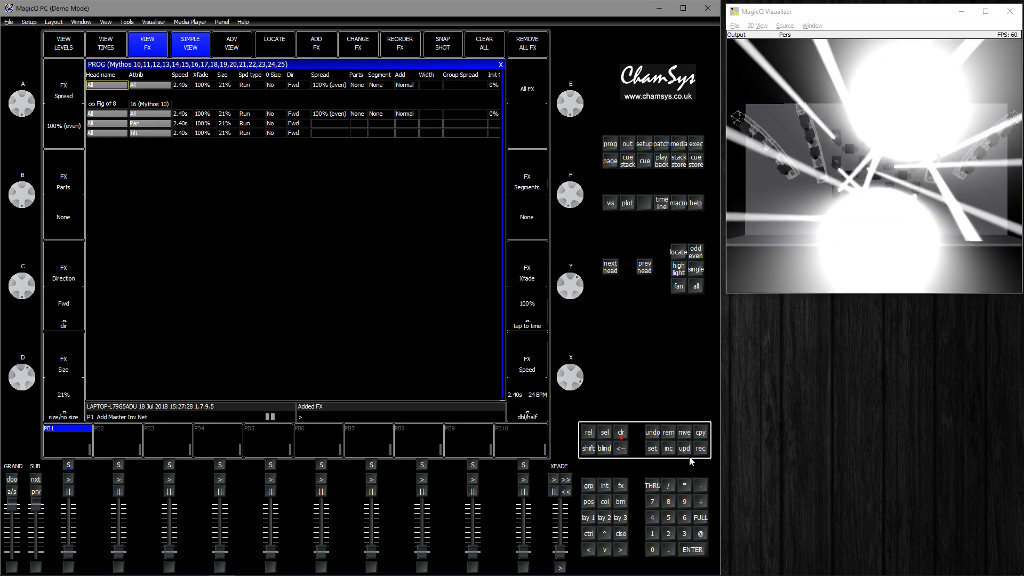
click(699, 449)
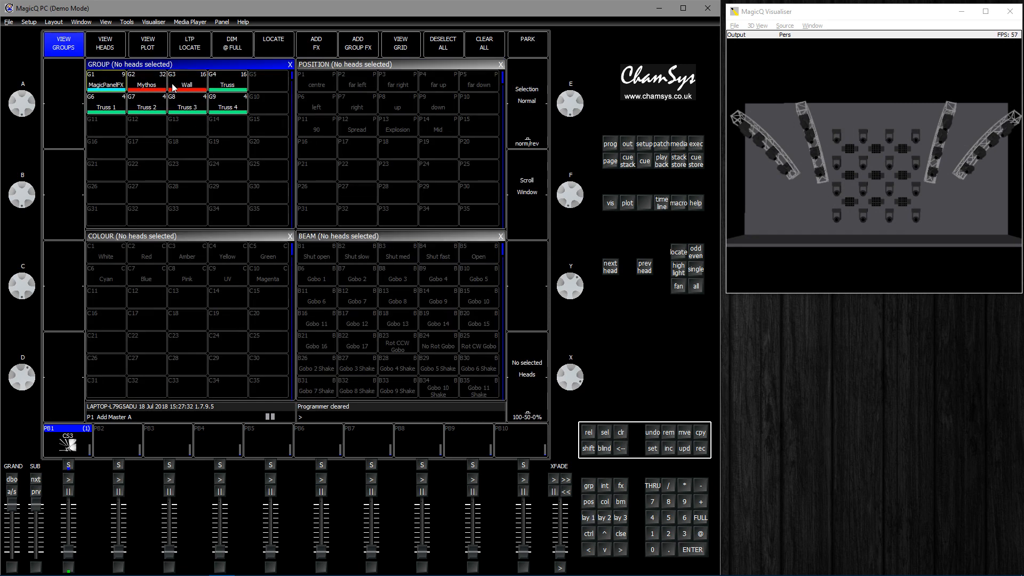
Step: Set 'Cue Stack is a Speed Master' to Yes for the GM Wall cue stack on playback 2
click(186, 83)
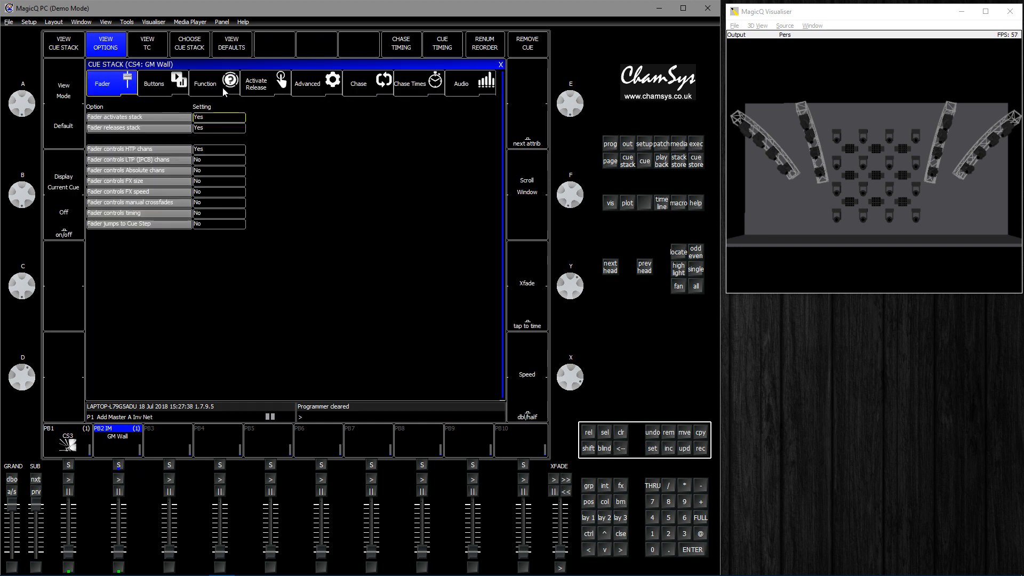
click(204, 83)
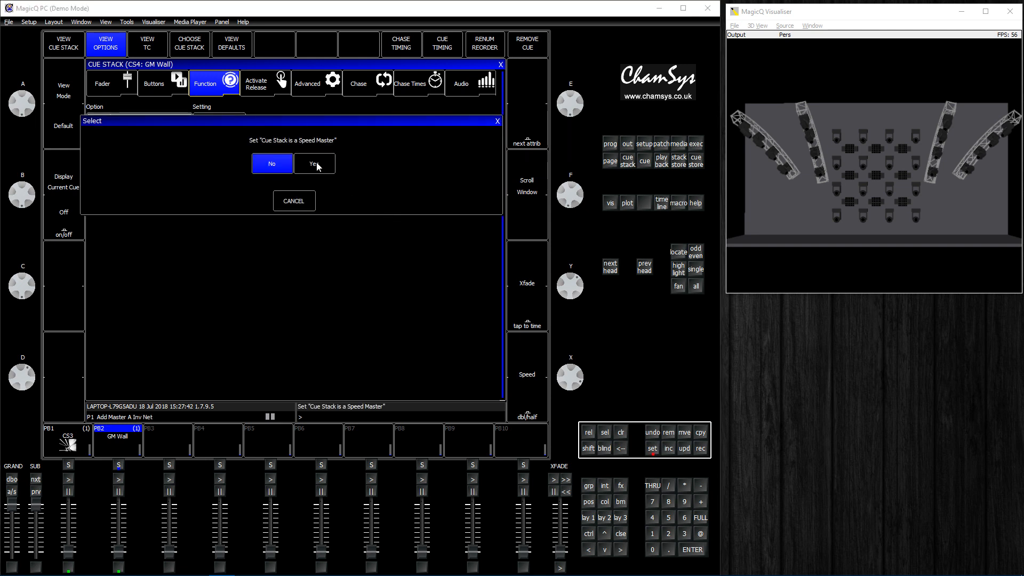
click(314, 163)
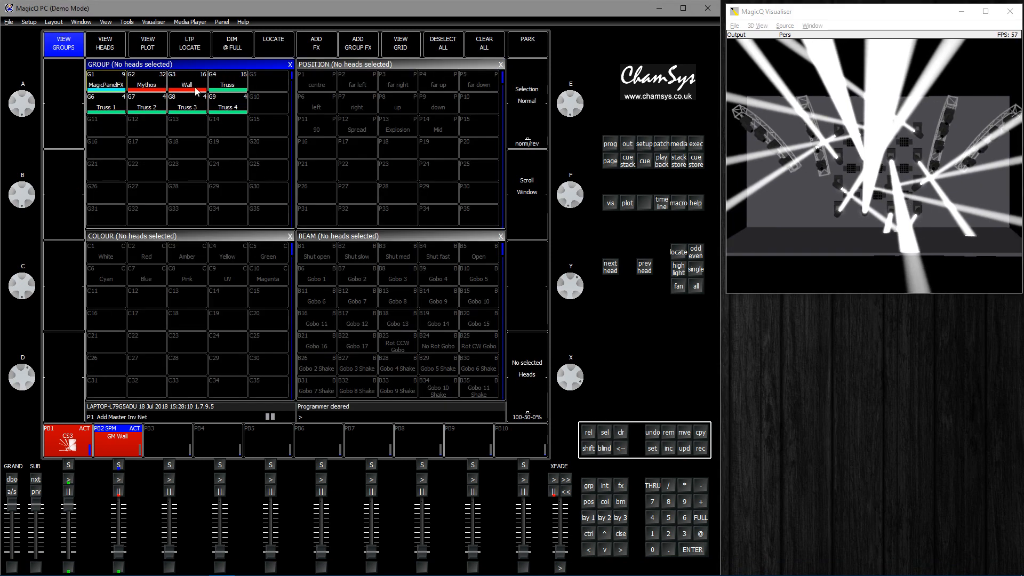
Step: Select group G3 Wall and make its heads active with SHIFT+ACTIVE
click(187, 83)
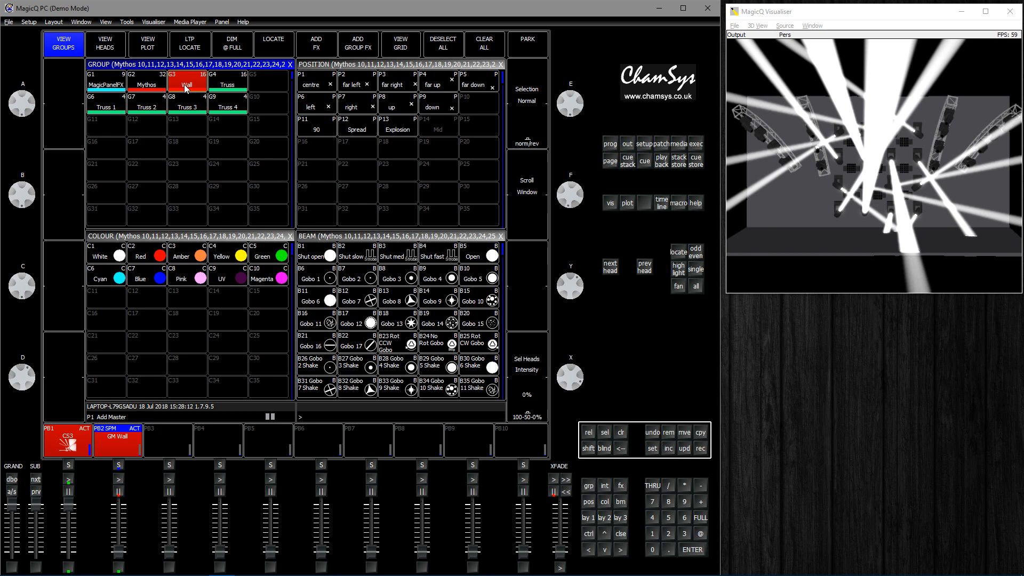
key(shift)
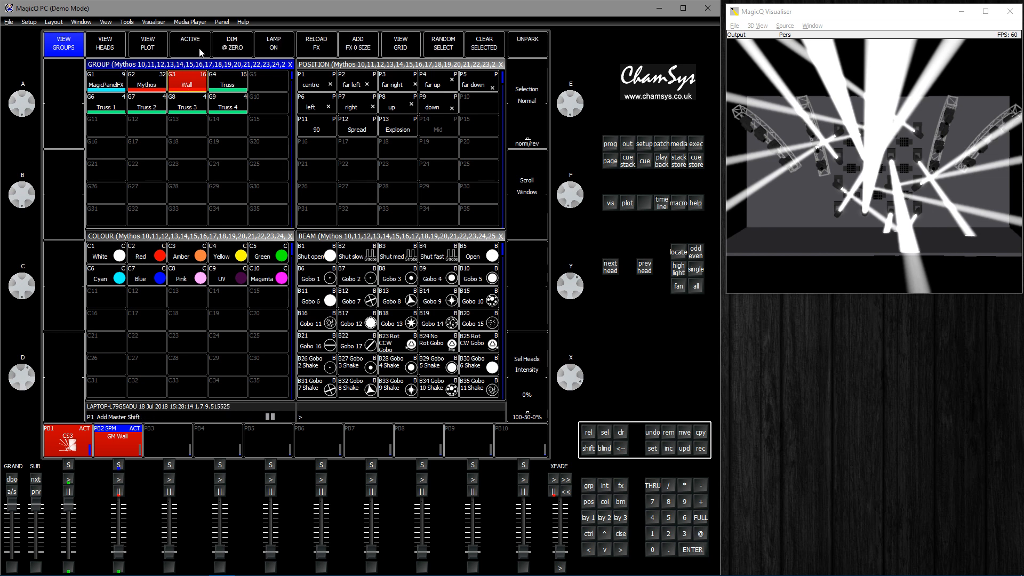
click(190, 43)
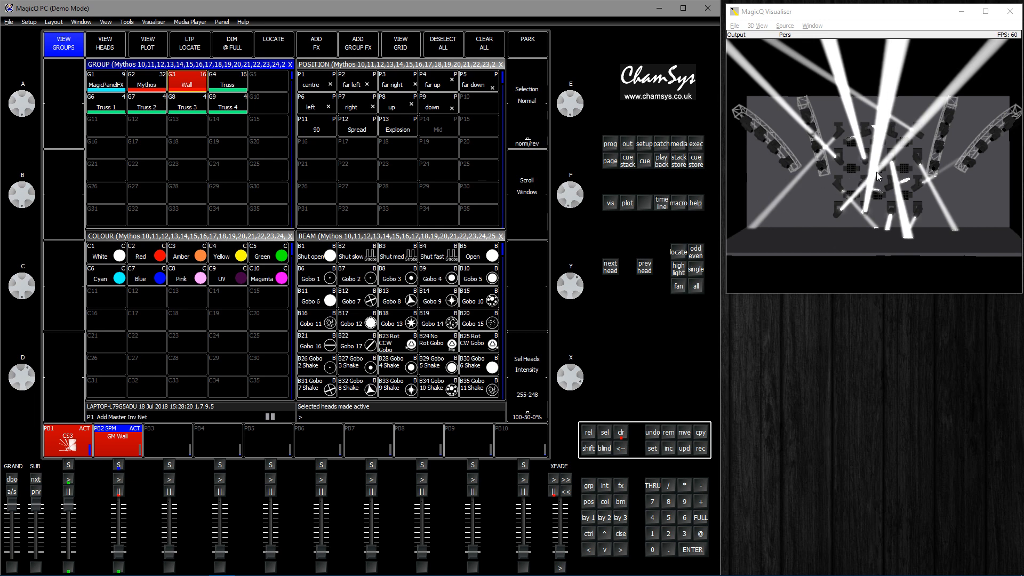
mouse_move(846, 189)
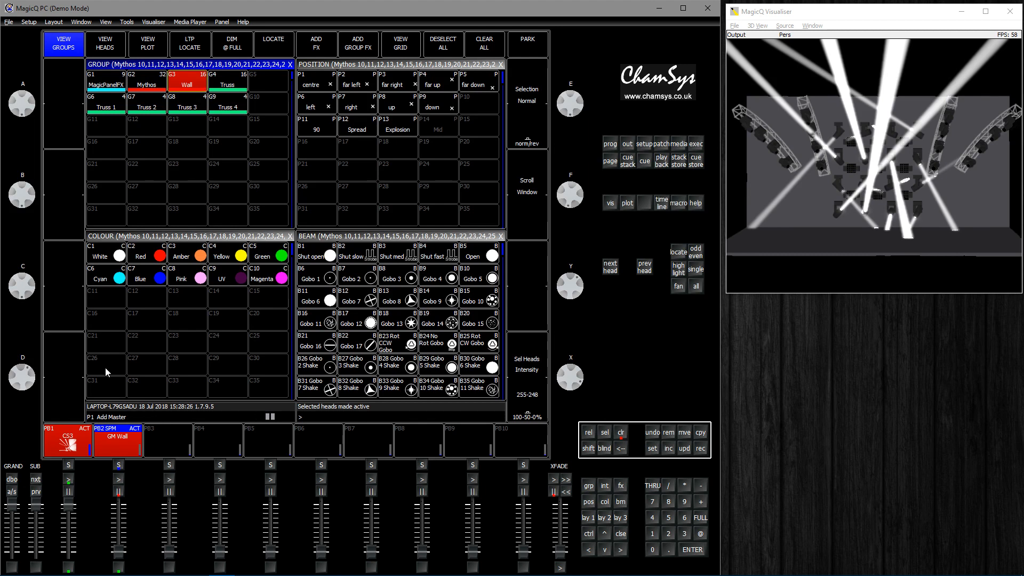
mouse_move(58, 436)
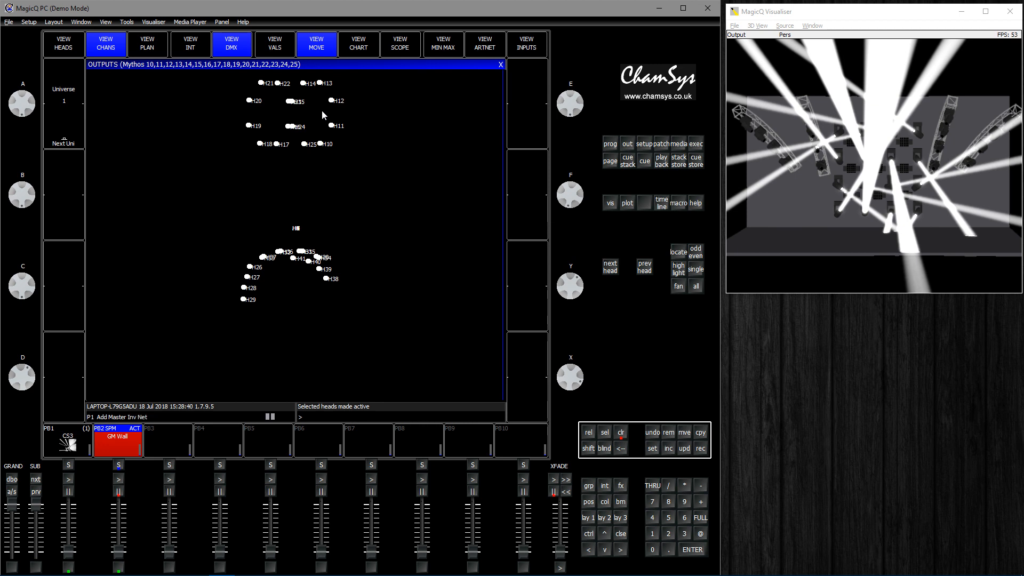
mouse_move(319, 83)
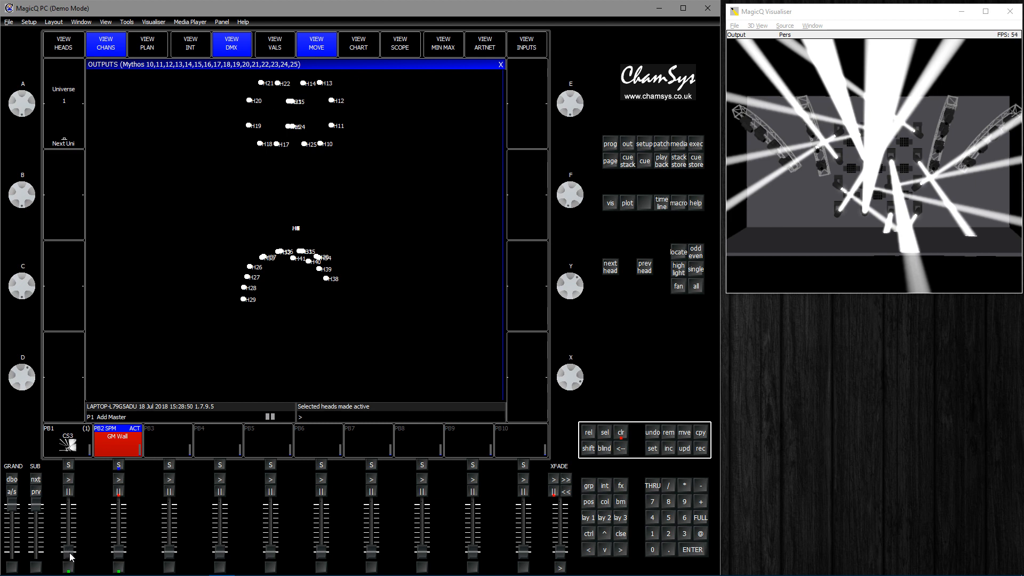
Step: Toggle playback 1's figure-of-eight to compare Wall positions, then return to the palette windows
click(64, 440)
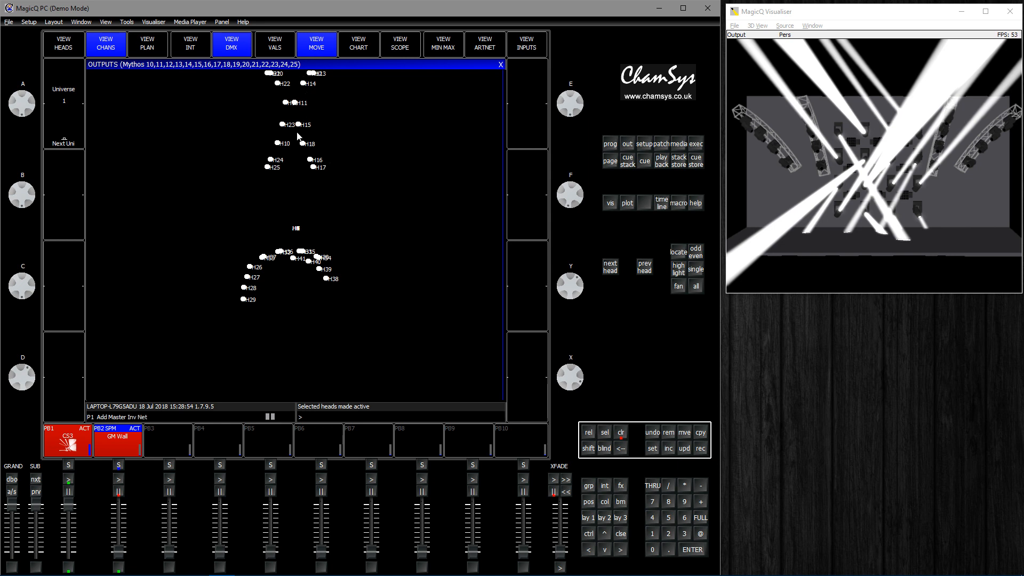
mouse_move(355, 100)
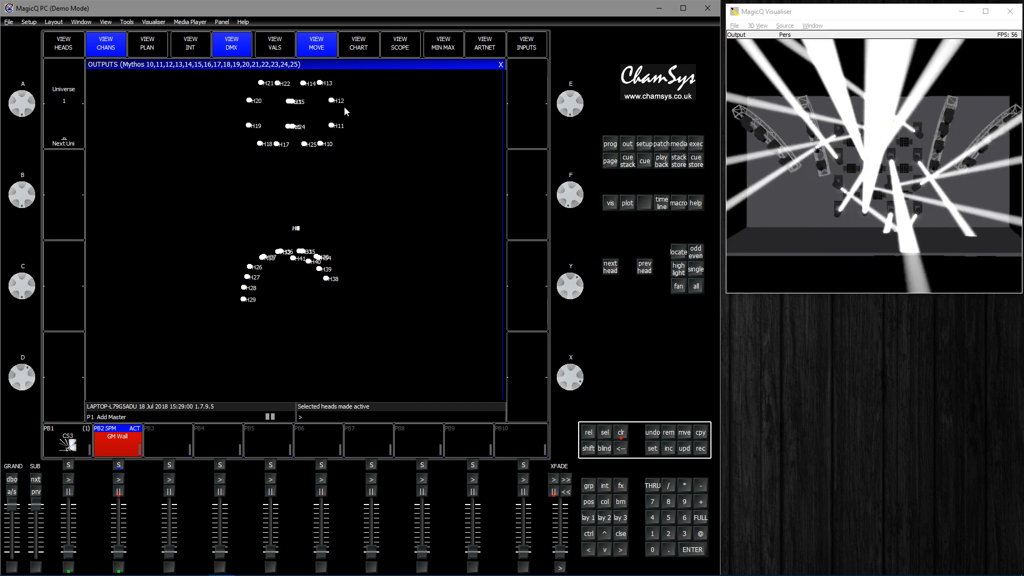
click(63, 44)
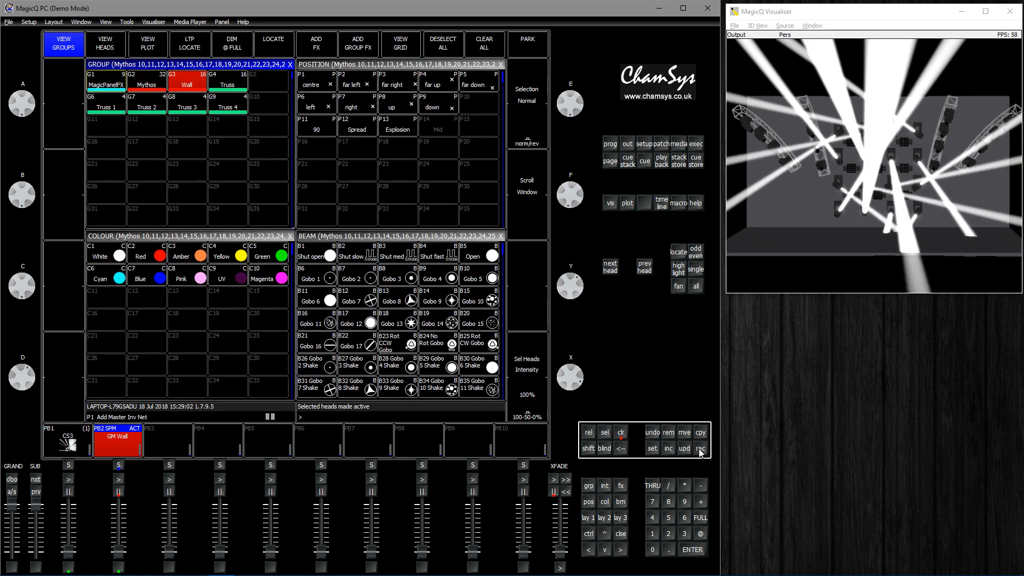
Step: Record position palette P15 named 'Spider' and recall it onto the heads
click(479, 129)
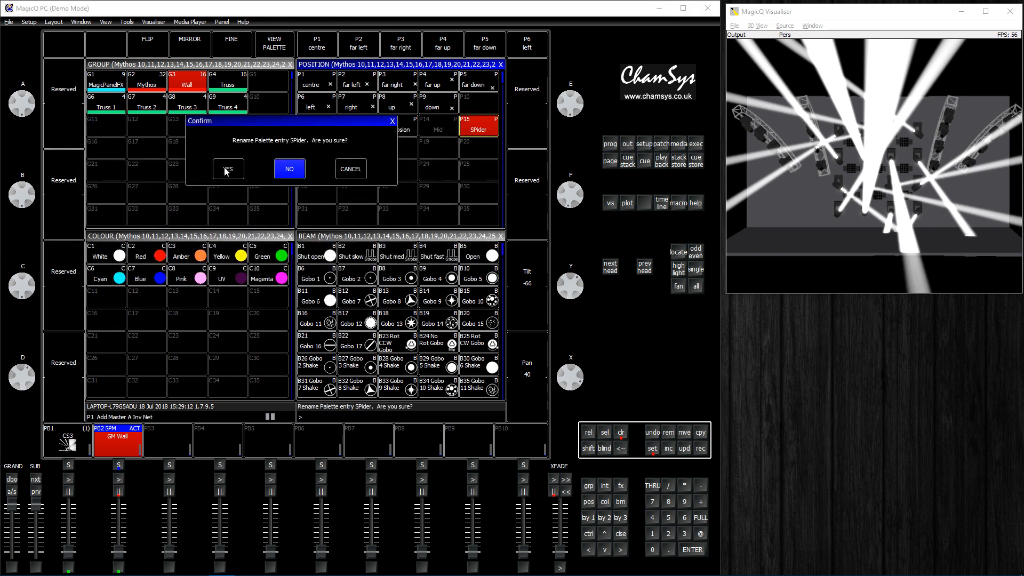
click(228, 168)
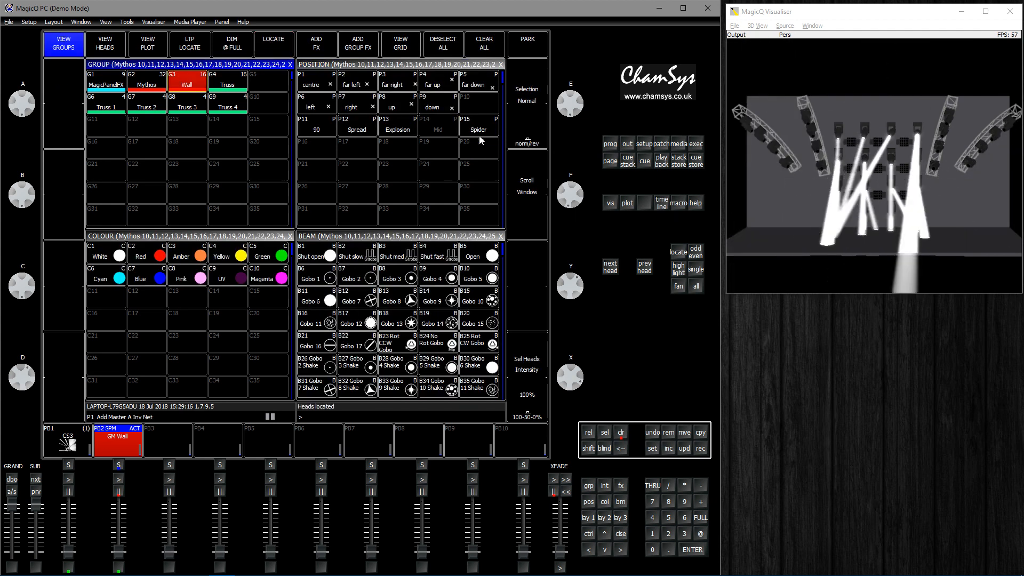
click(477, 128)
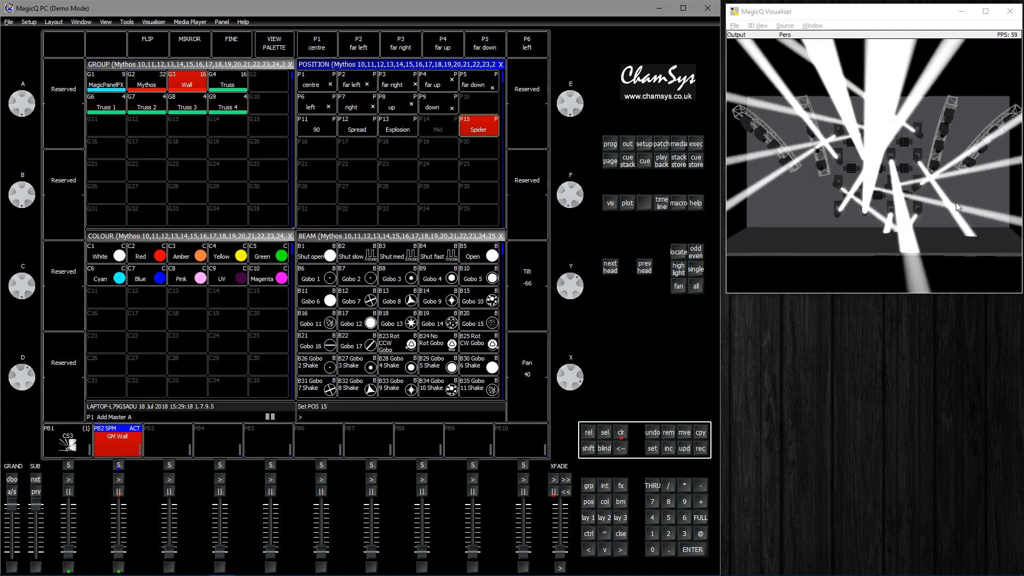